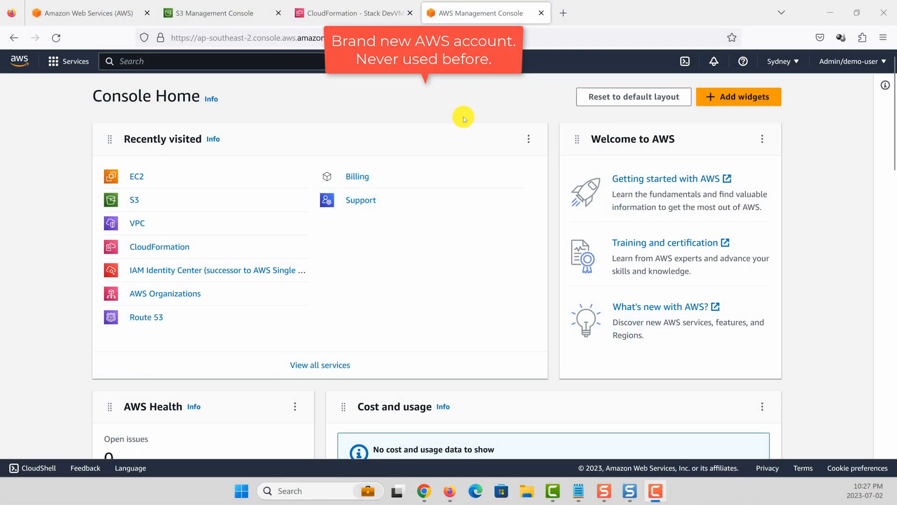
mouse_move(460, 101)
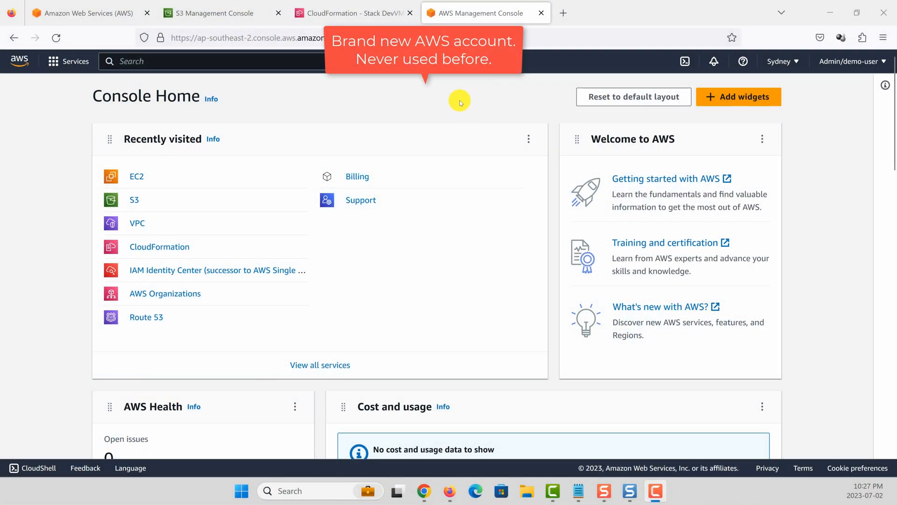
mouse_move(245, 185)
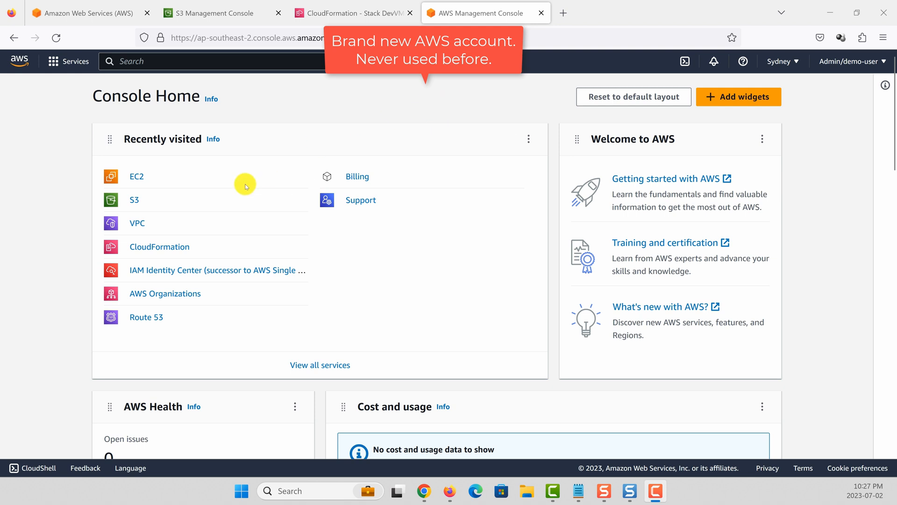
Open the EC2 service from the Recently visited list on Console Home.
click(137, 176)
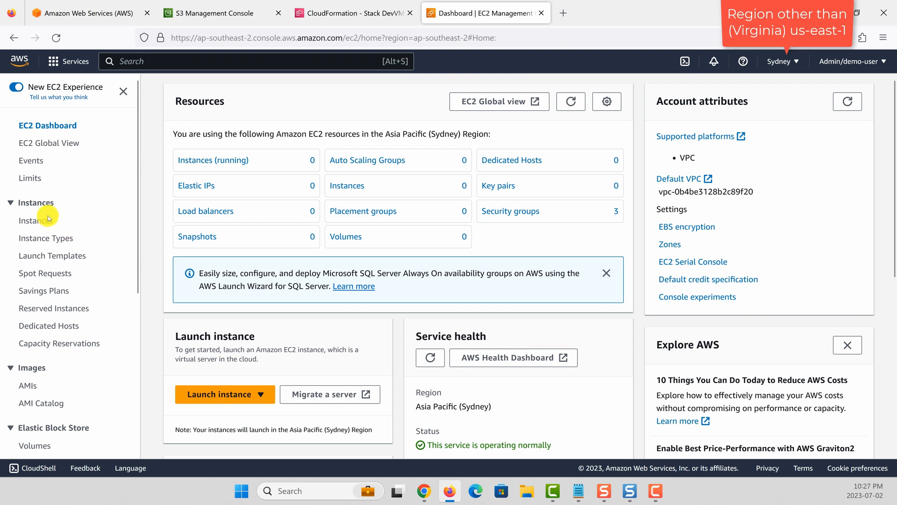
Start a new instance launch with instance type t2.medium and a subnet selected in Network settings.
click(34, 220)
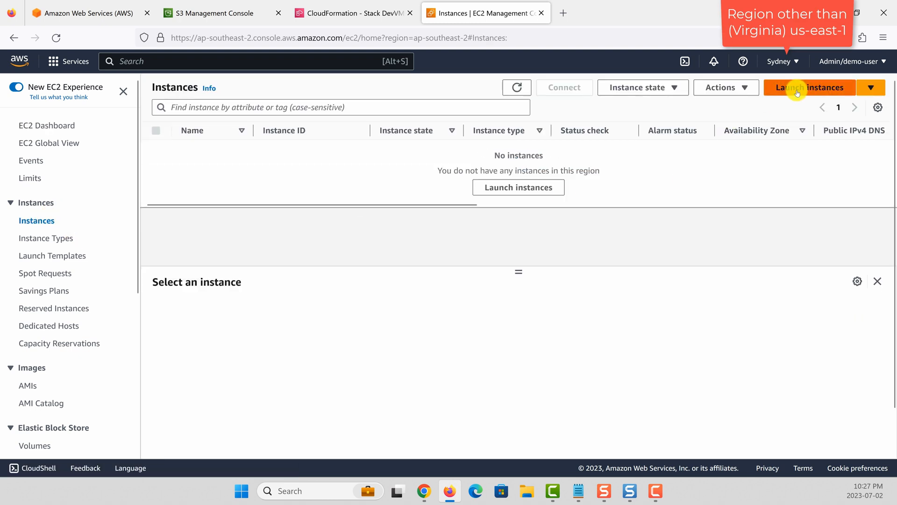
click(809, 88)
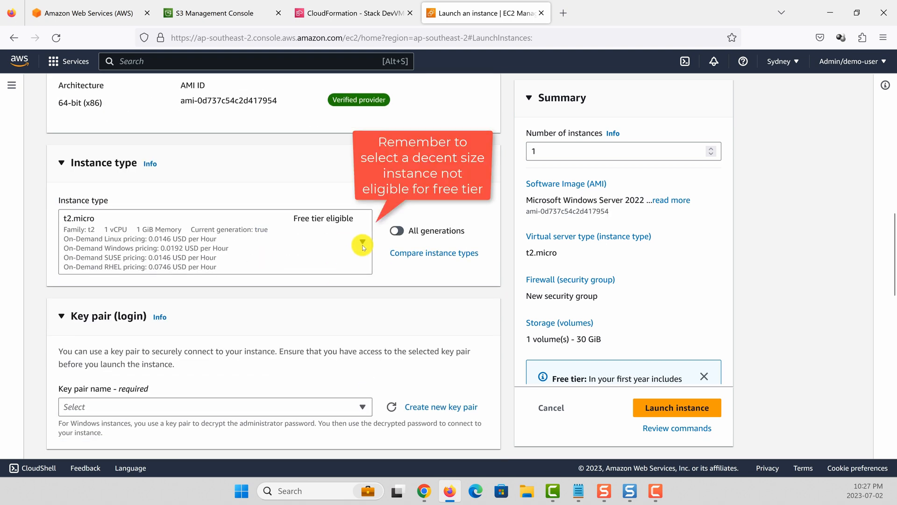
click(363, 246)
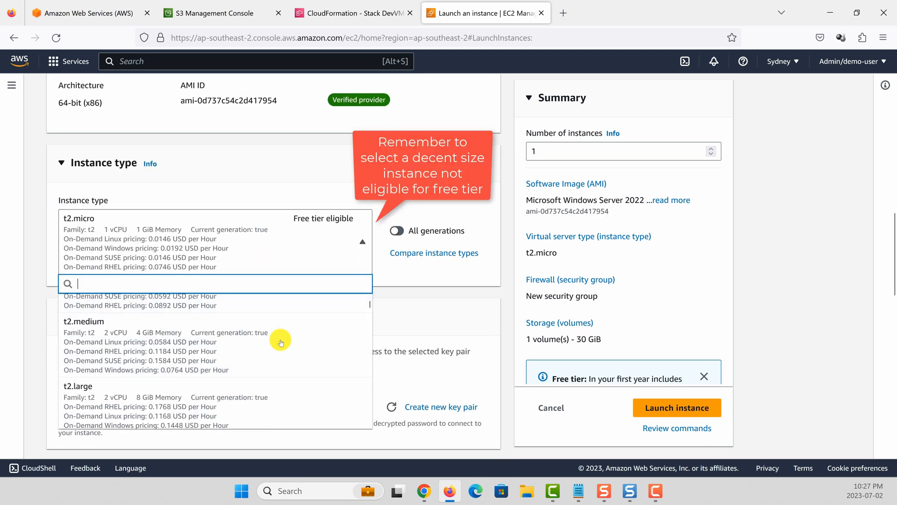
click(281, 342)
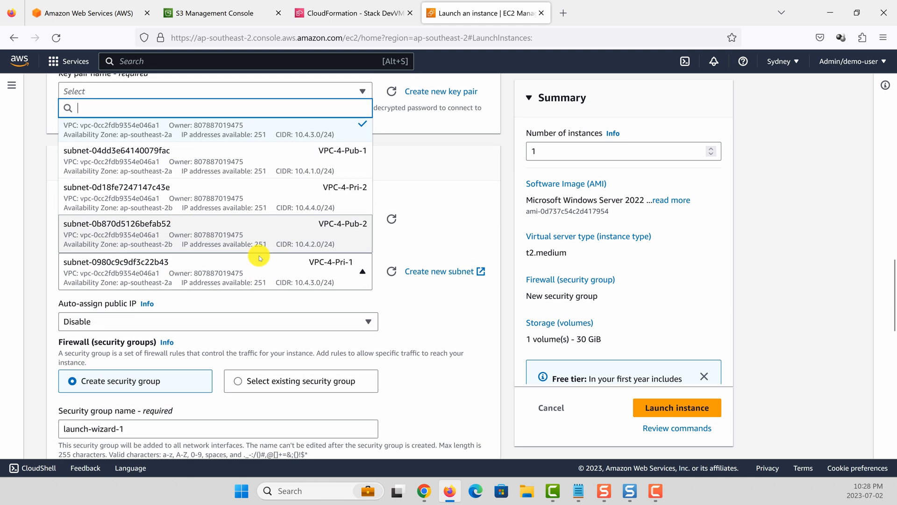
click(677, 407)
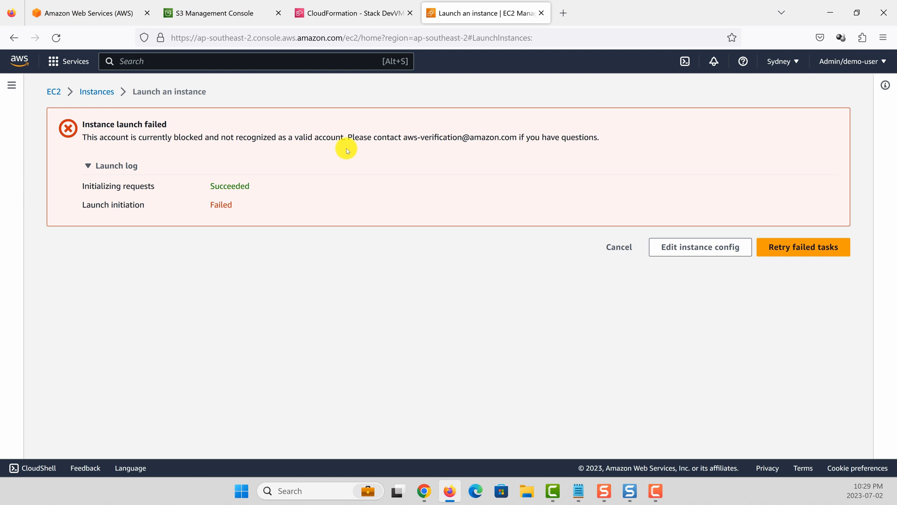
mouse_move(350, 148)
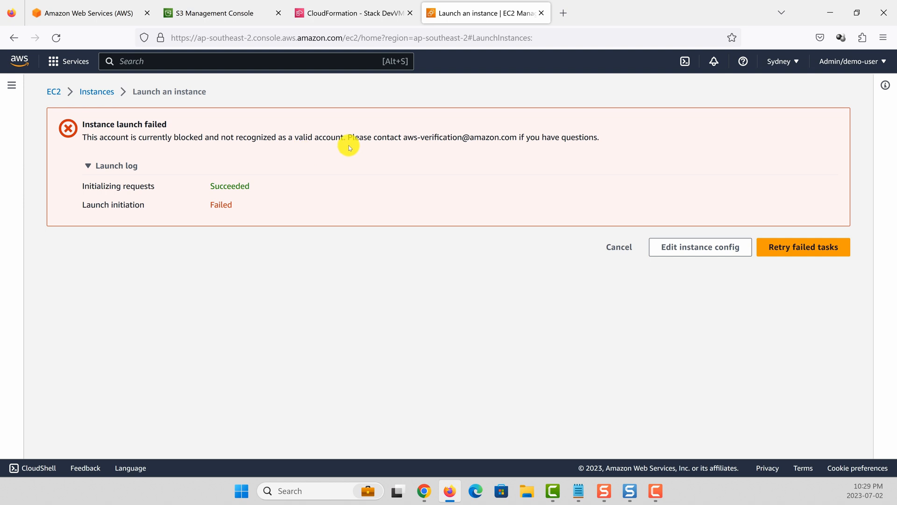
mouse_move(450, 150)
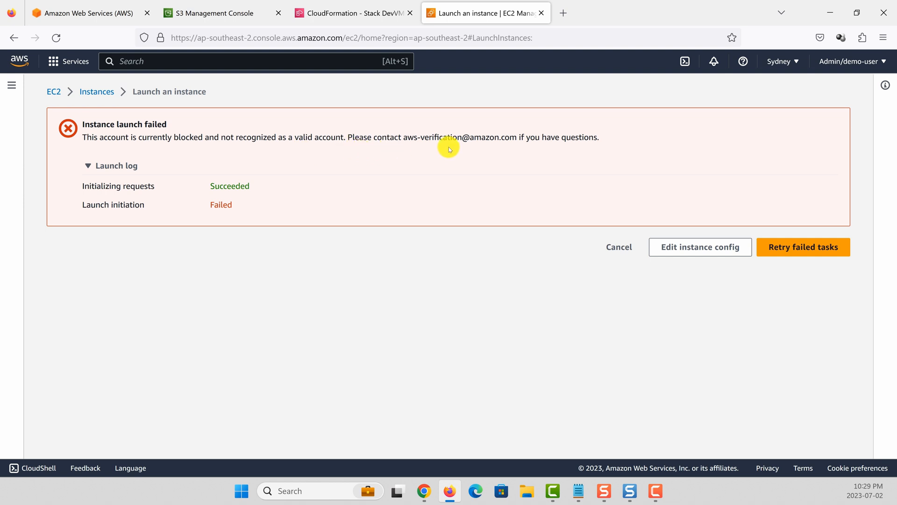
mouse_move(405, 136)
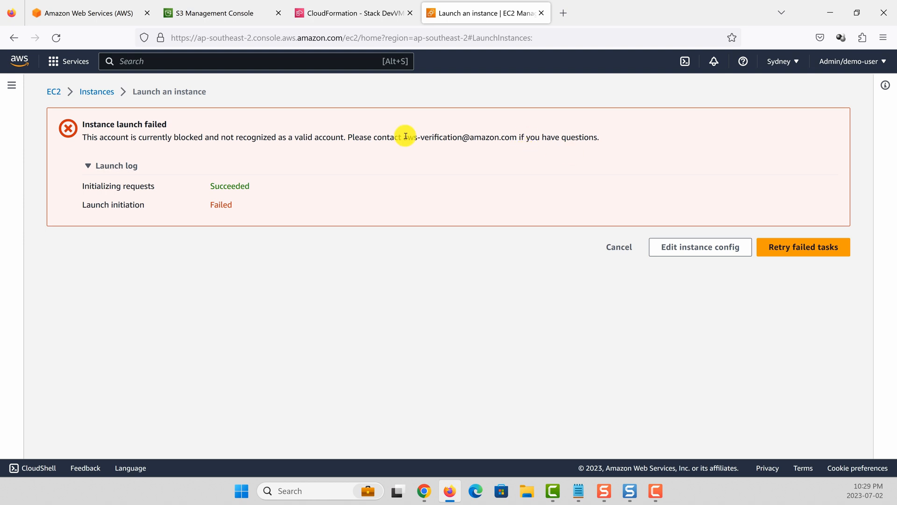
mouse_move(372, 264)
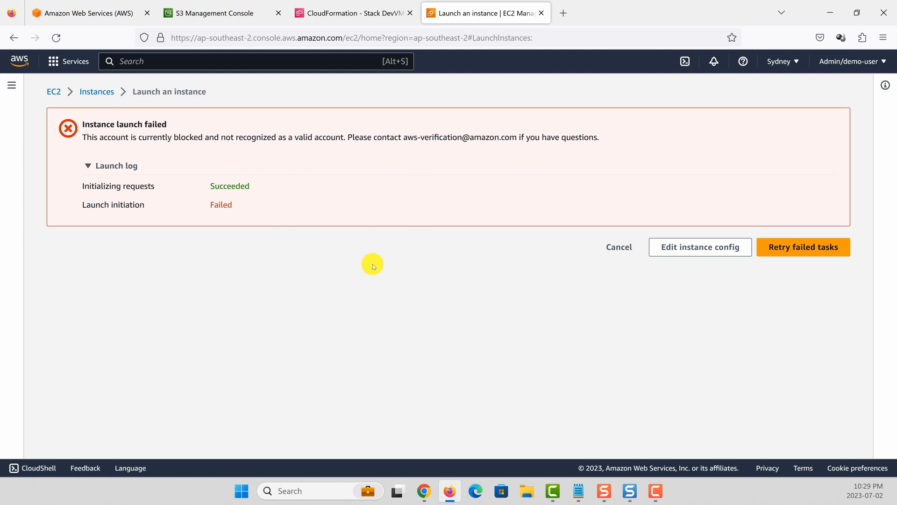
mouse_move(377, 284)
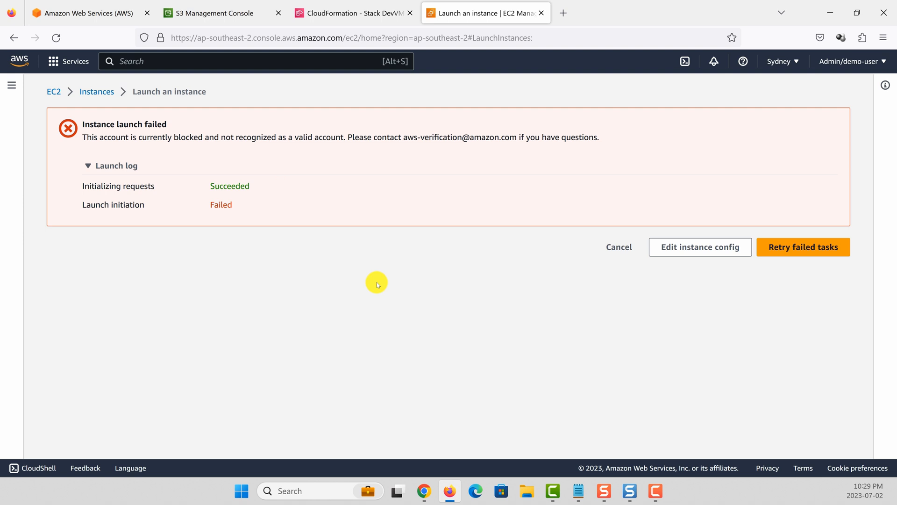
mouse_move(227, 142)
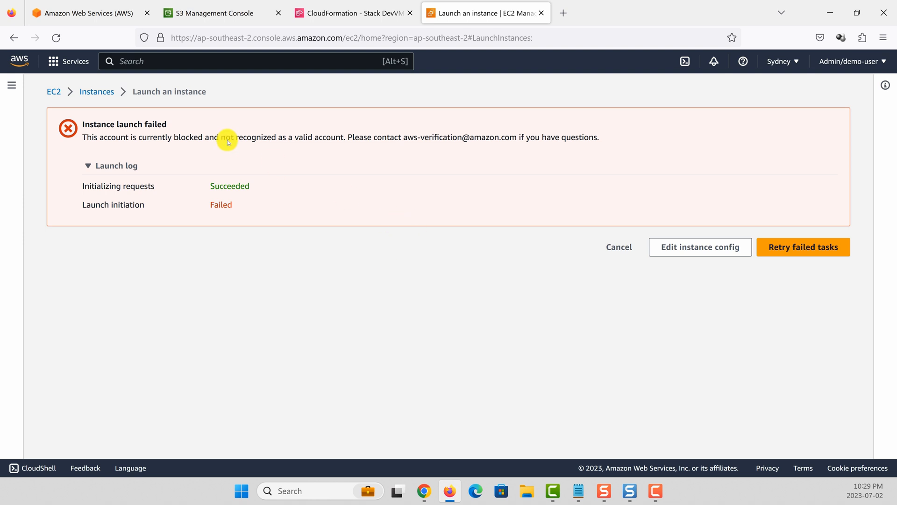
mouse_move(99, 92)
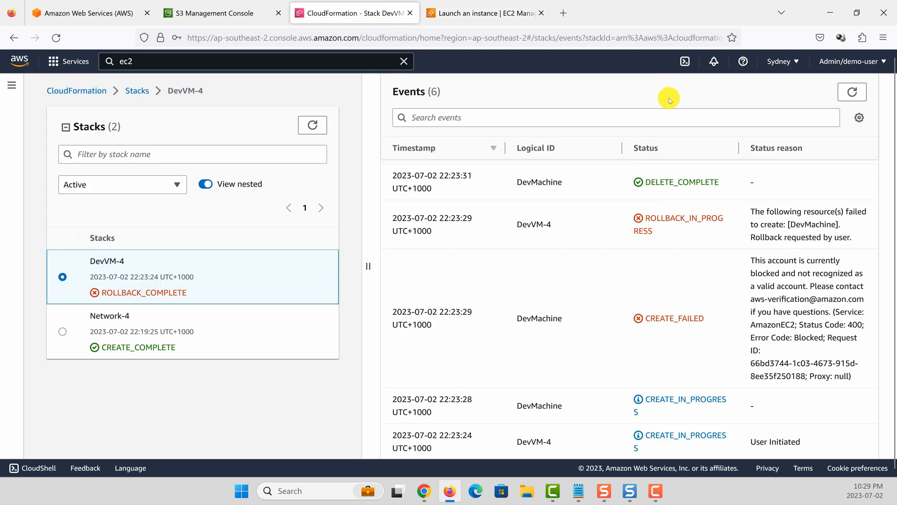
mouse_move(157, 95)
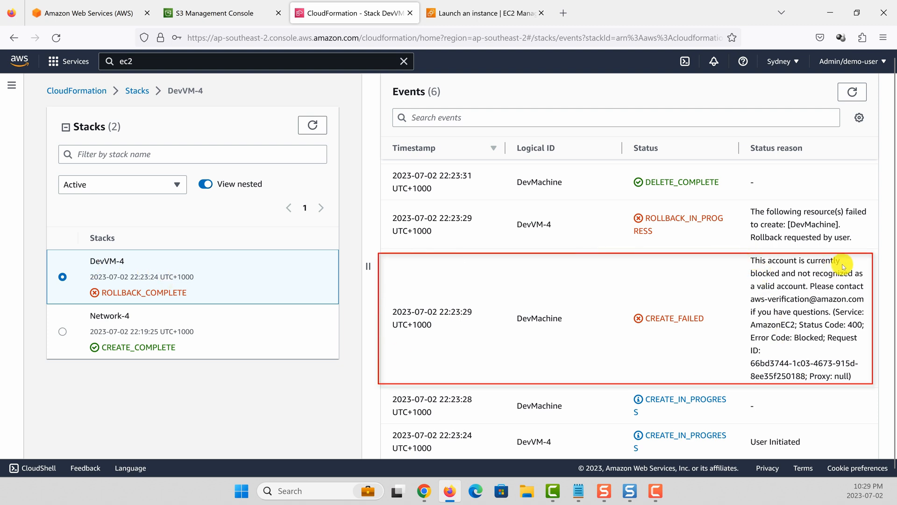
mouse_move(833, 366)
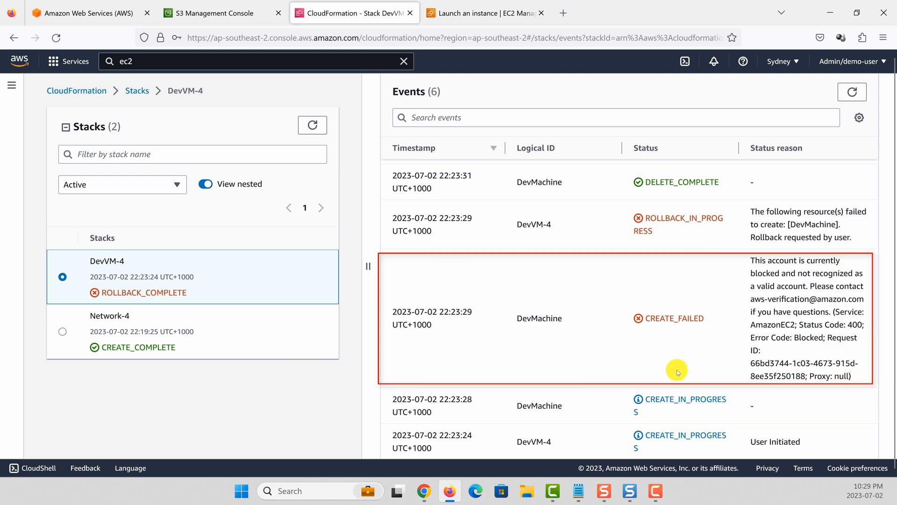
mouse_move(777, 316)
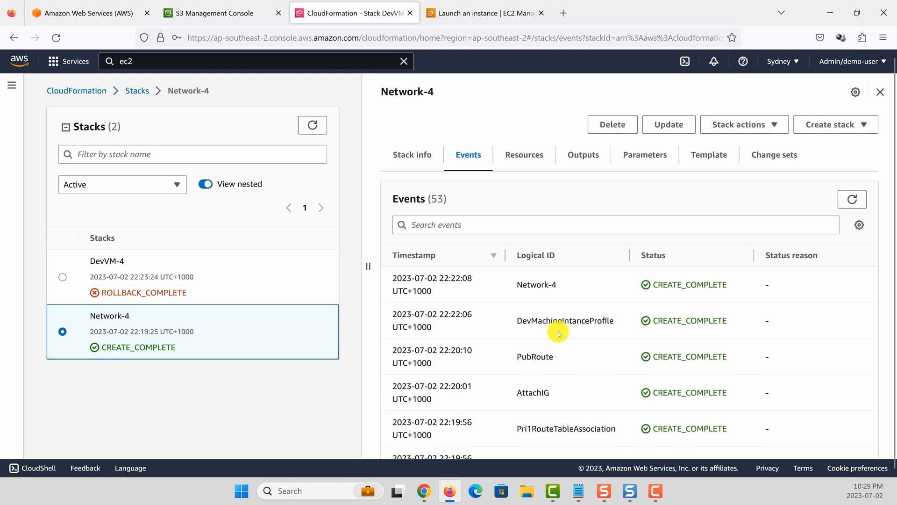
View the Network-4 stack's resources, open its VPC in a new tab, and return to the failed launch page.
click(524, 155)
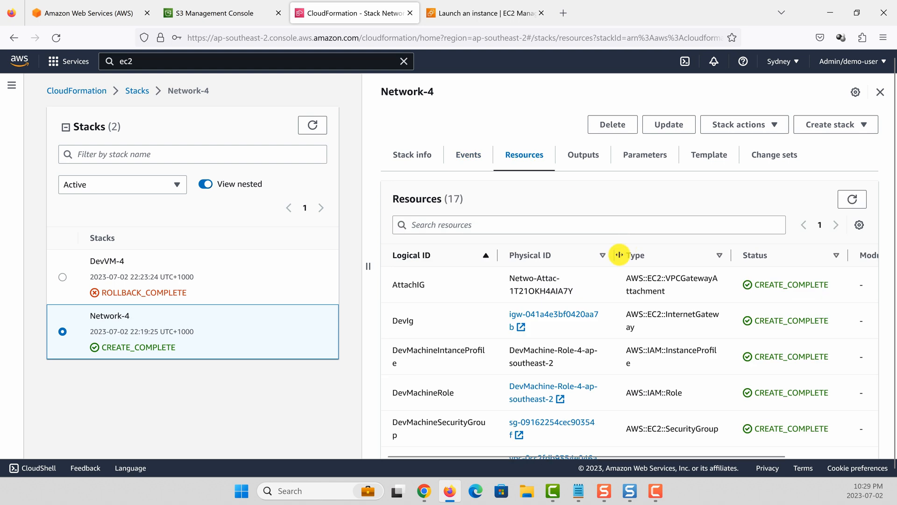
scroll(down, 3)
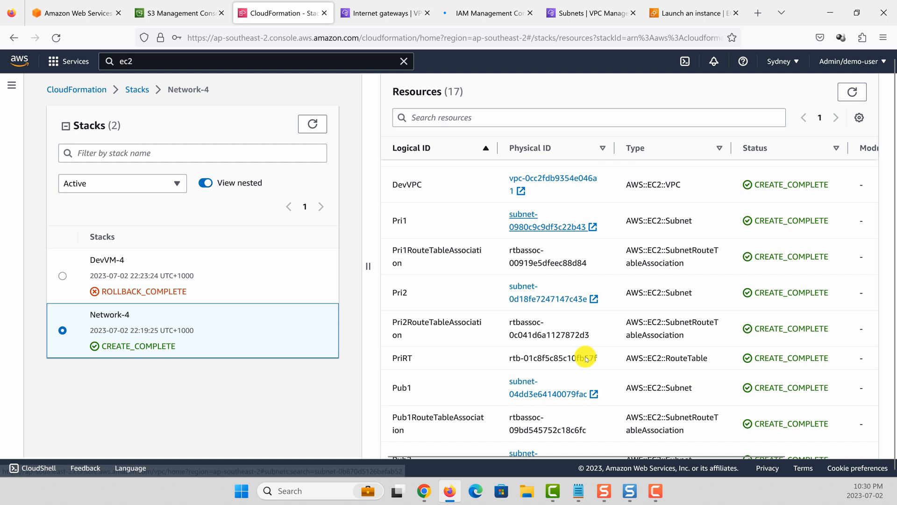
right_click(545, 246)
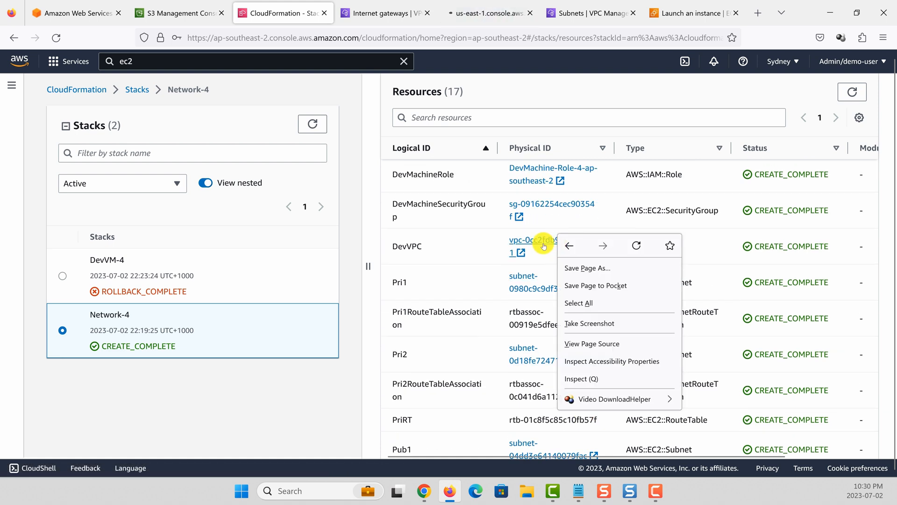
click(530, 240)
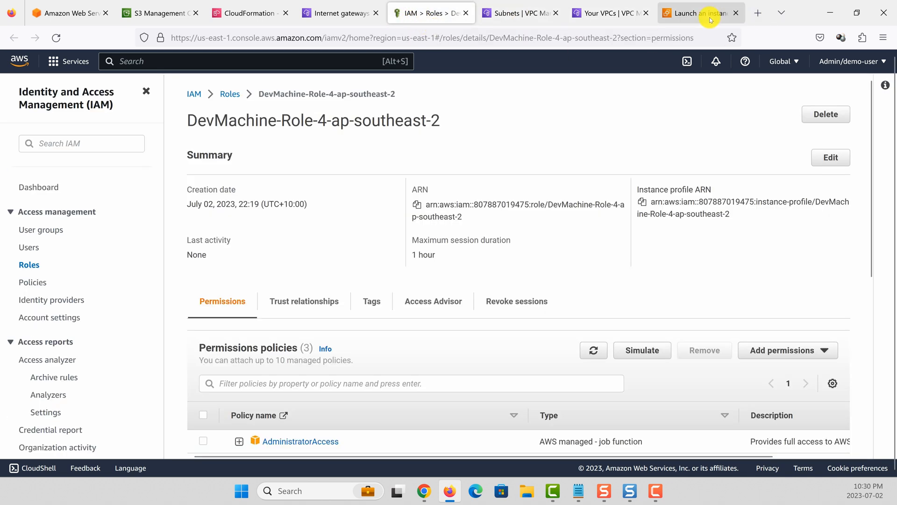
click(699, 13)
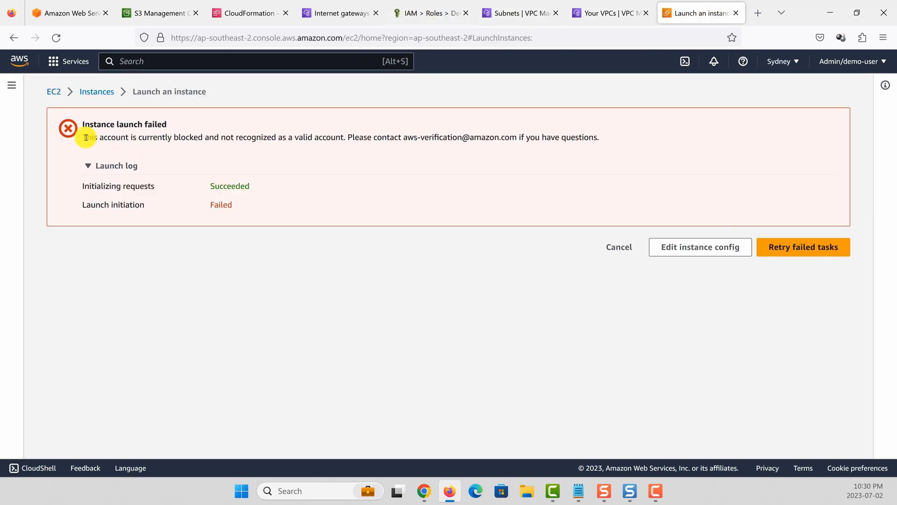
click(249, 13)
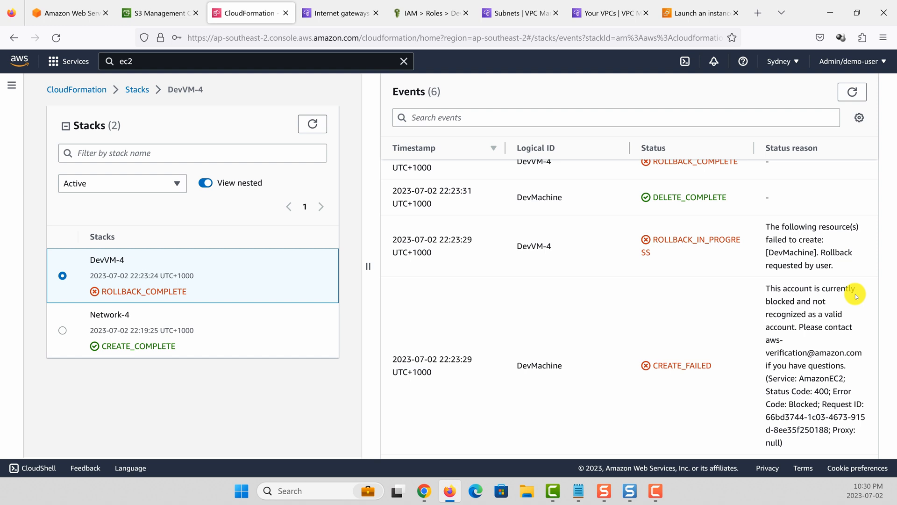
mouse_move(853, 307)
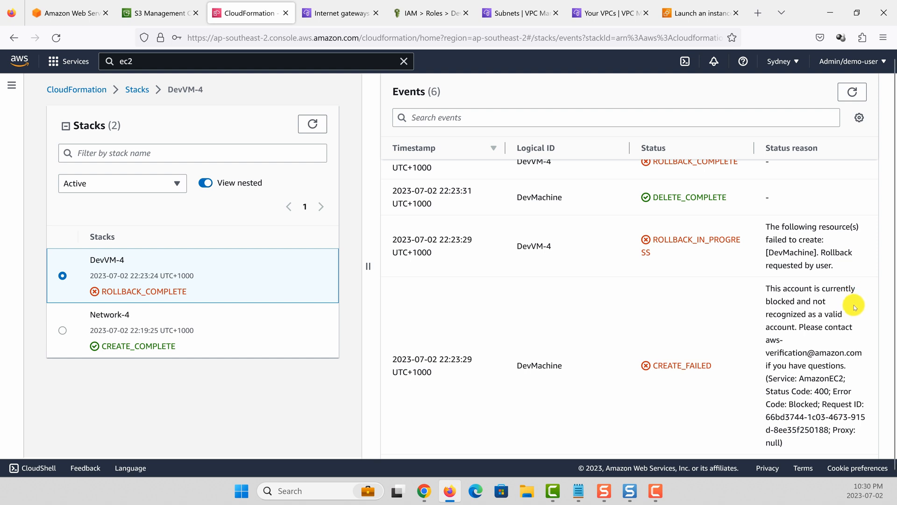
mouse_move(202, 267)
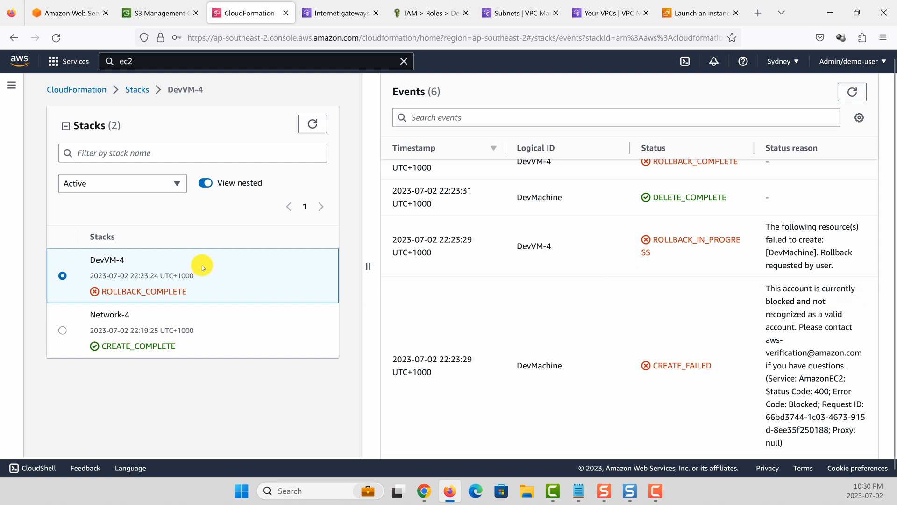
click(702, 13)
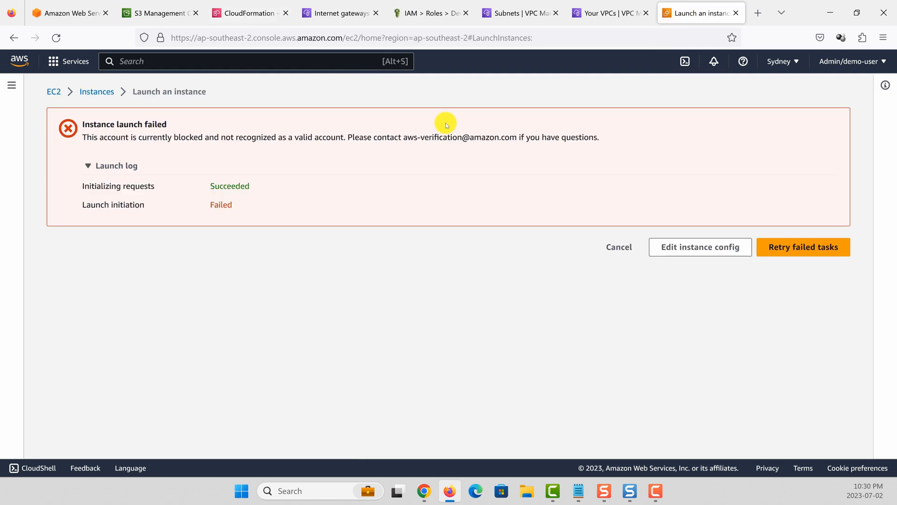
mouse_move(40, 88)
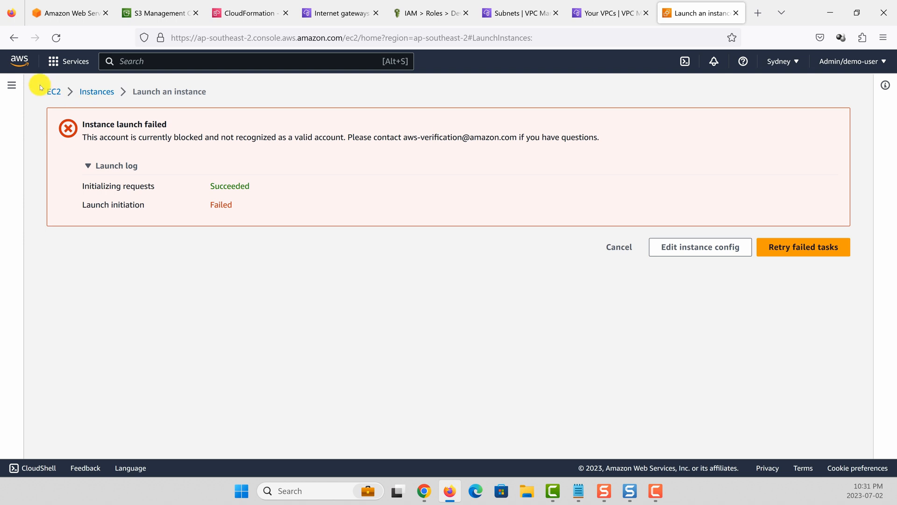
Search the console for 'aws' and open the AWS Support Center from the results.
click(72, 61)
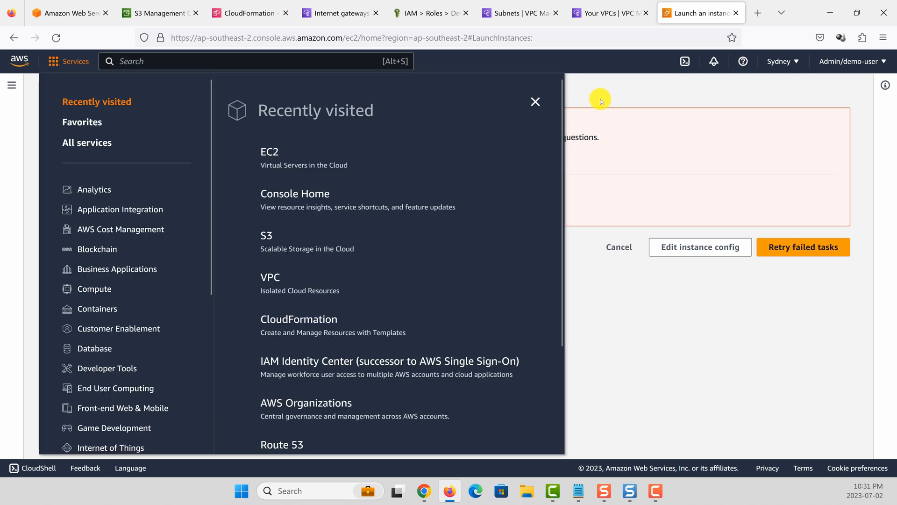
click(535, 101)
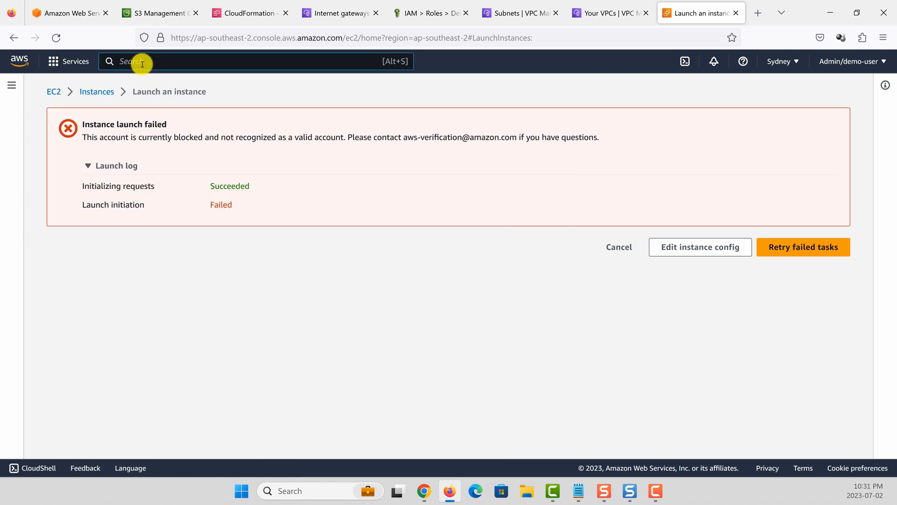
text(aws supoort)
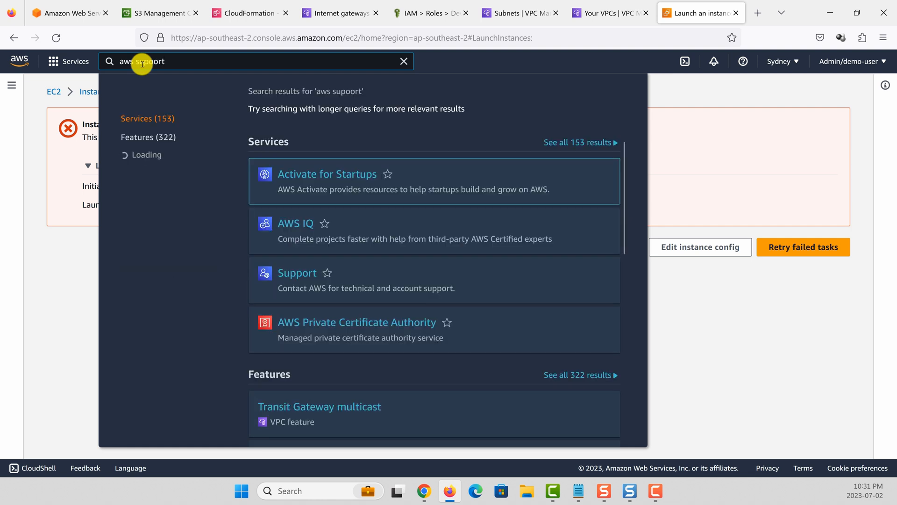
click(298, 273)
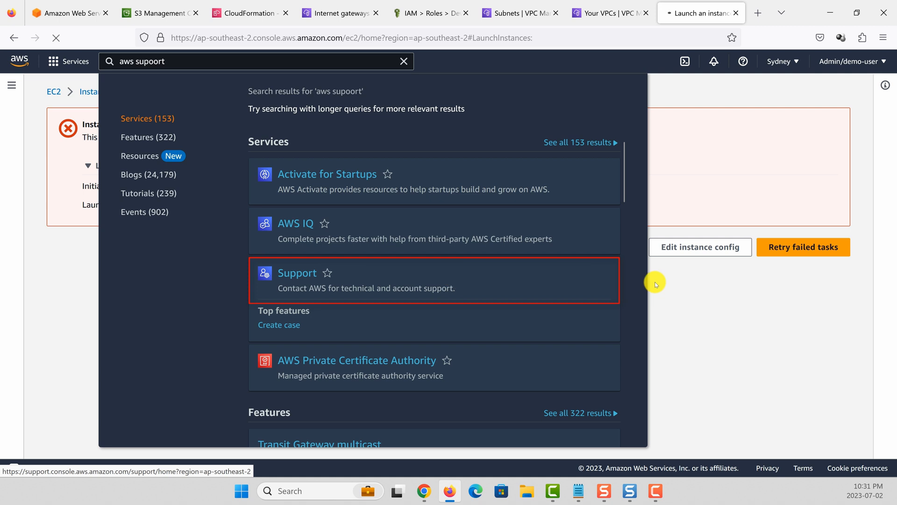
click(297, 273)
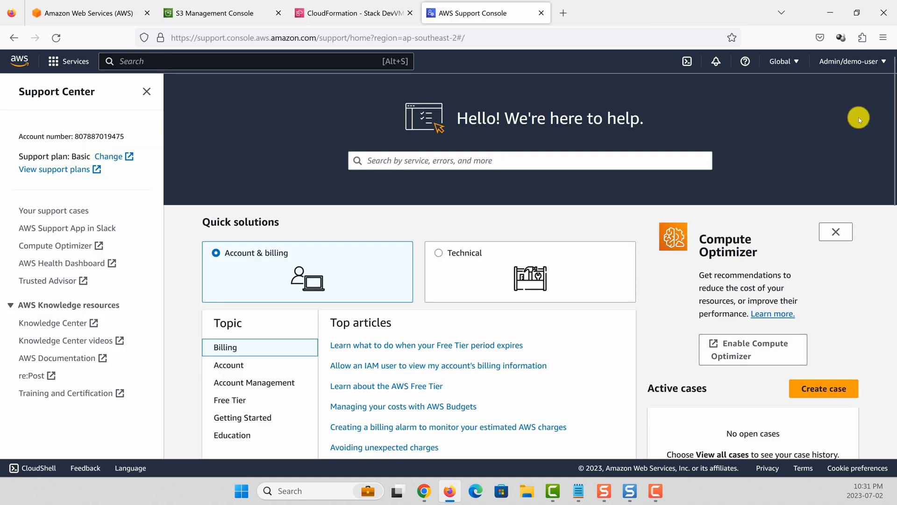
mouse_move(245, 175)
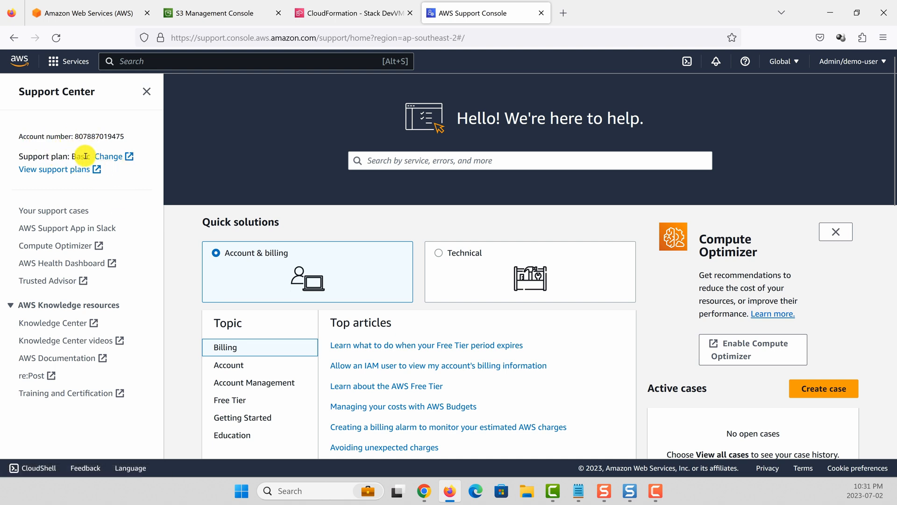
mouse_move(106, 159)
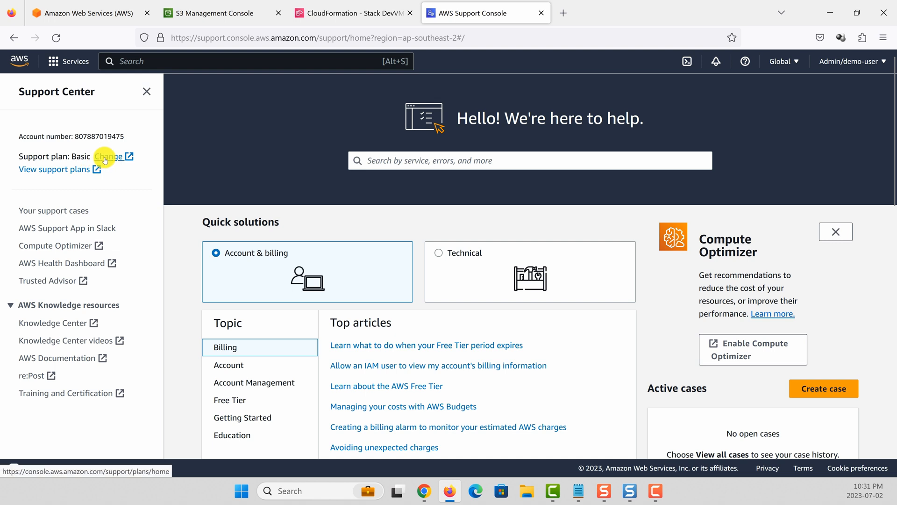
click(107, 157)
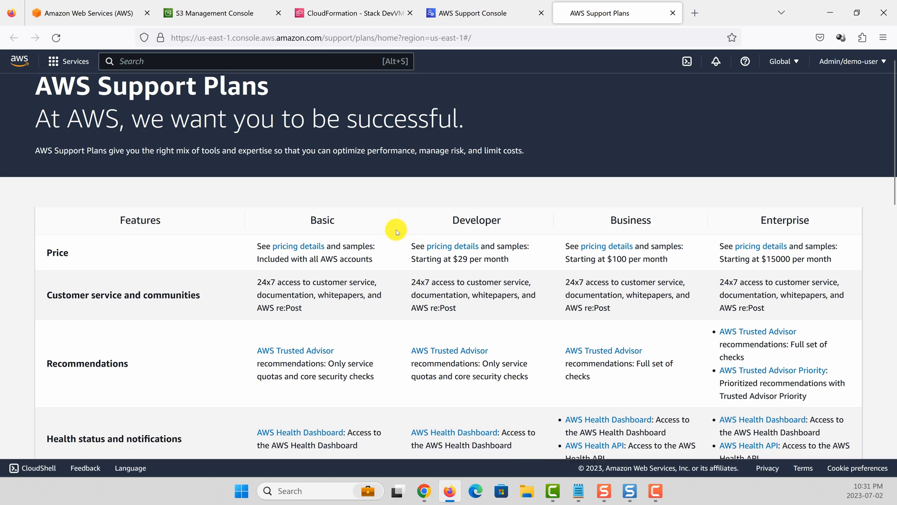
scroll(down, 3)
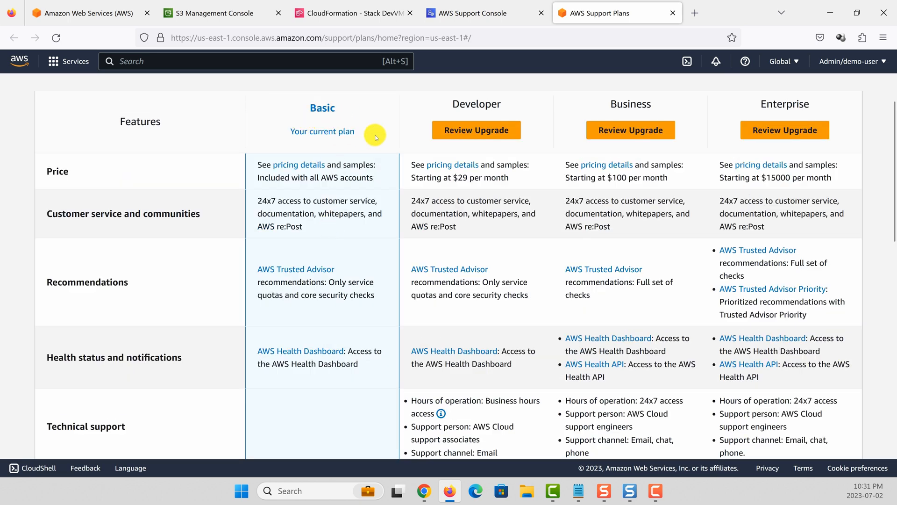
scroll(down, 3)
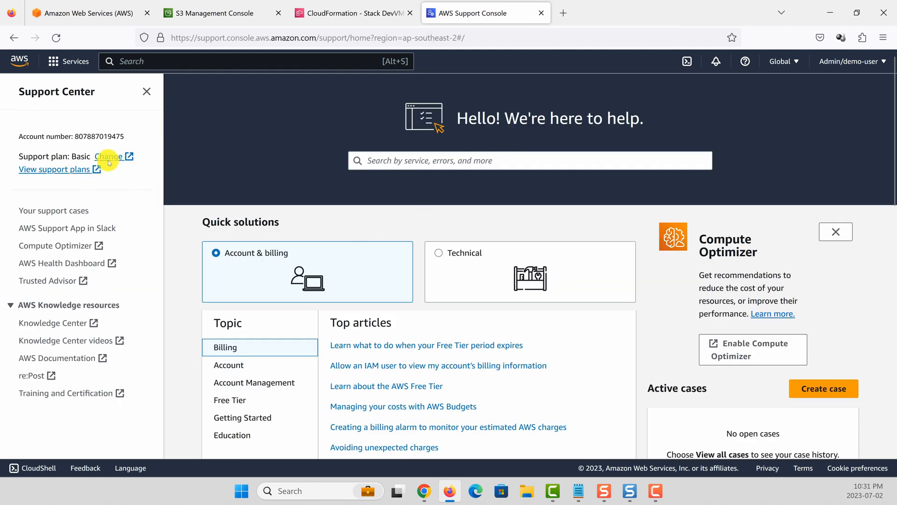
mouse_move(555, 215)
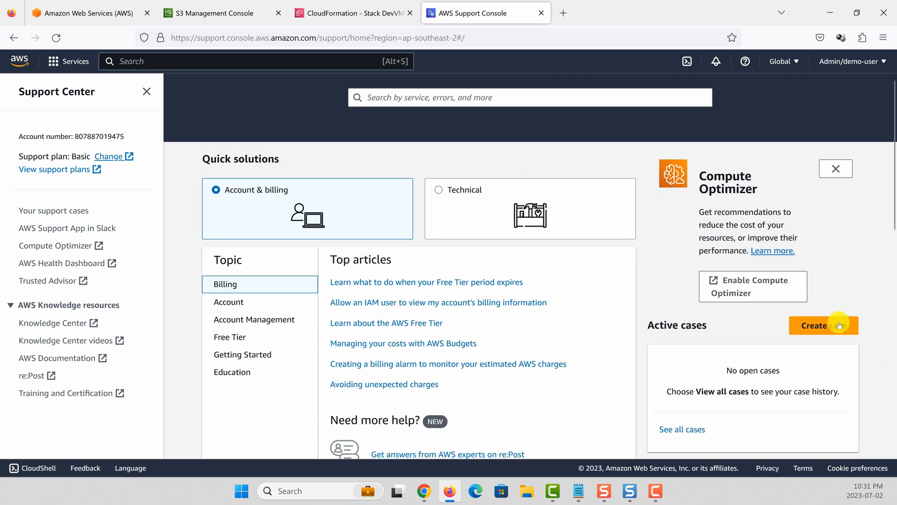
Start a new support case of type Account and billing.
click(836, 329)
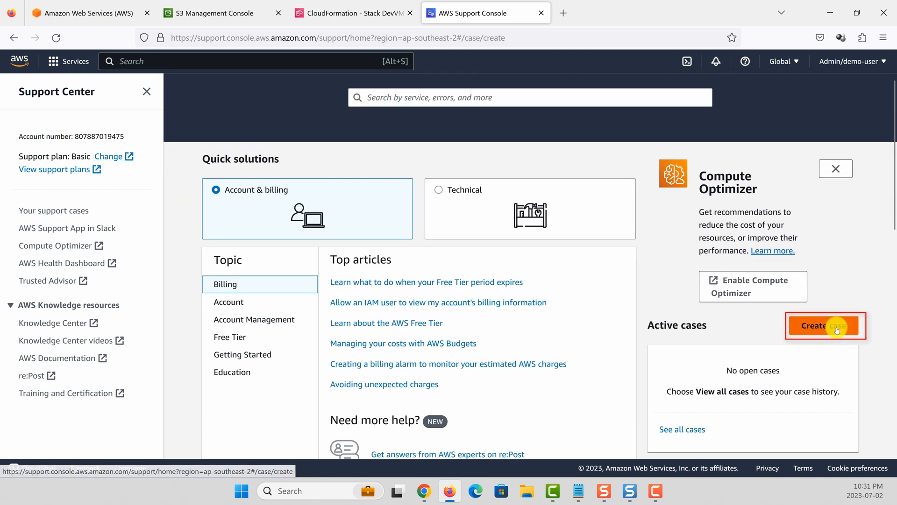
click(824, 325)
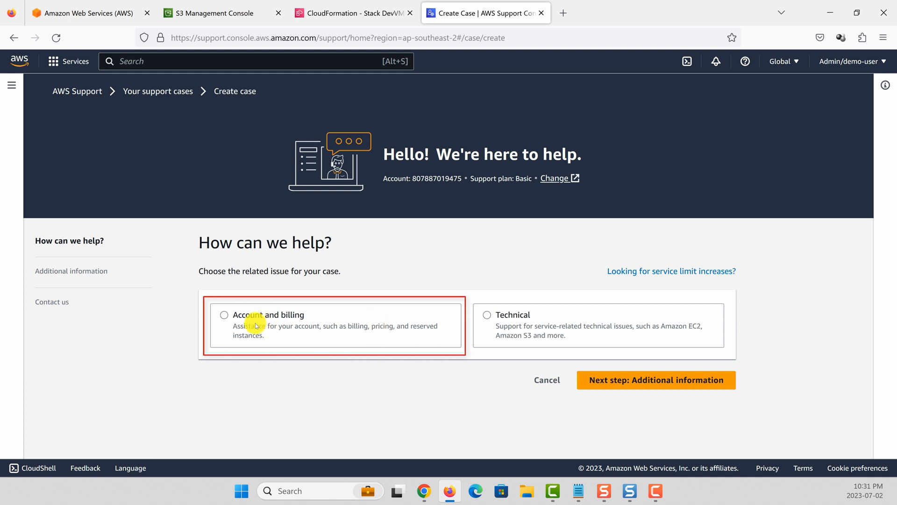
click(224, 315)
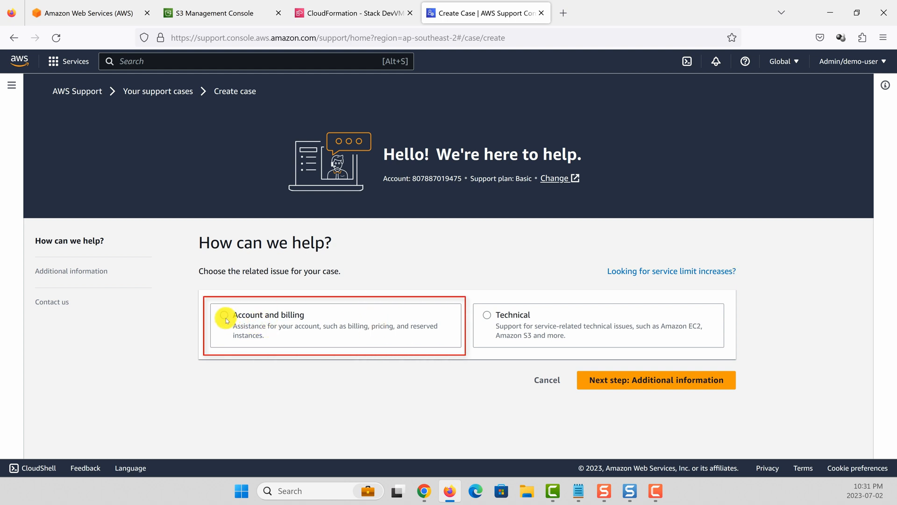
click(224, 320)
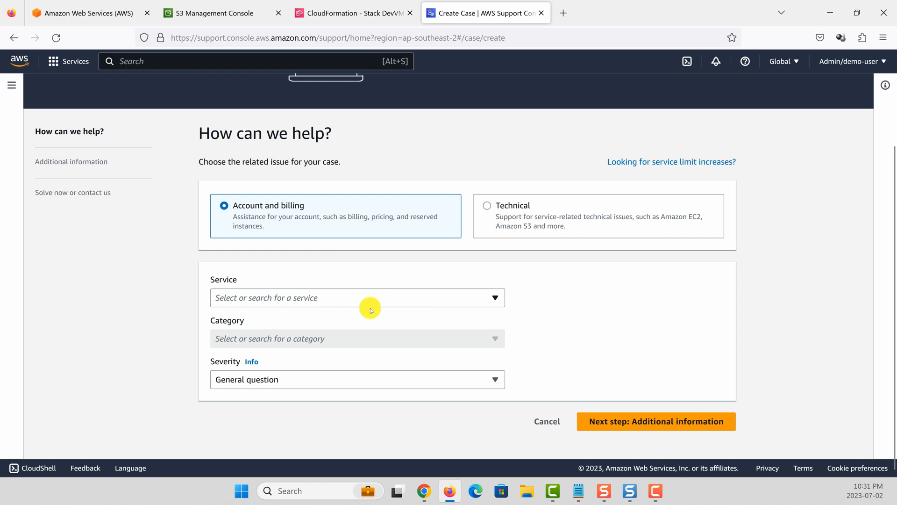
Set the case service to Account and the category to Activation.
click(357, 298)
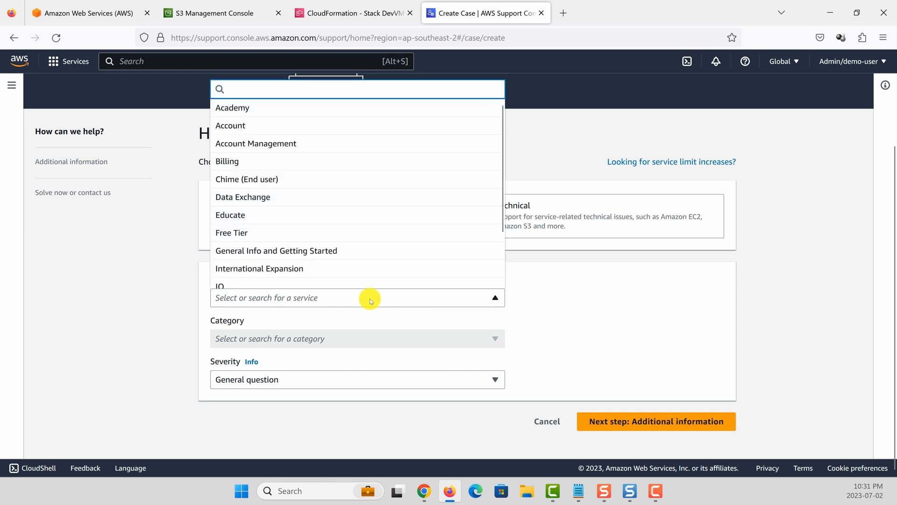
click(230, 125)
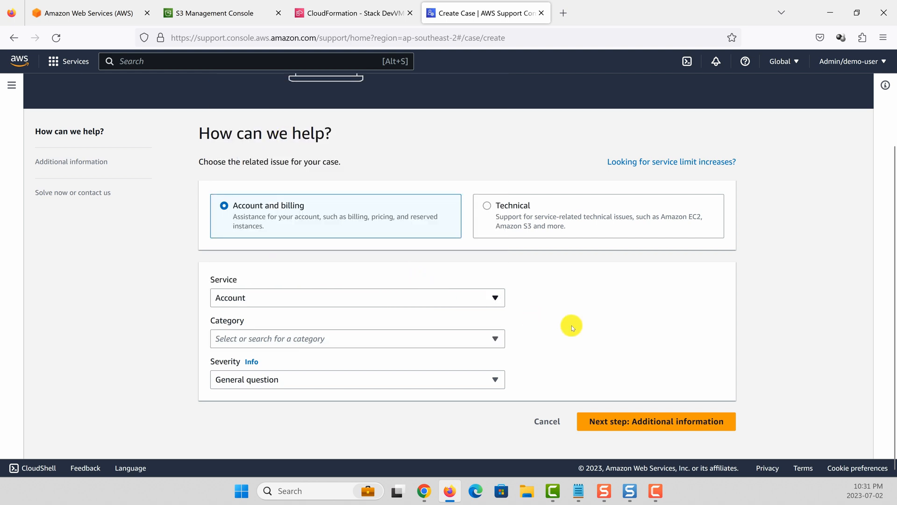
click(357, 339)
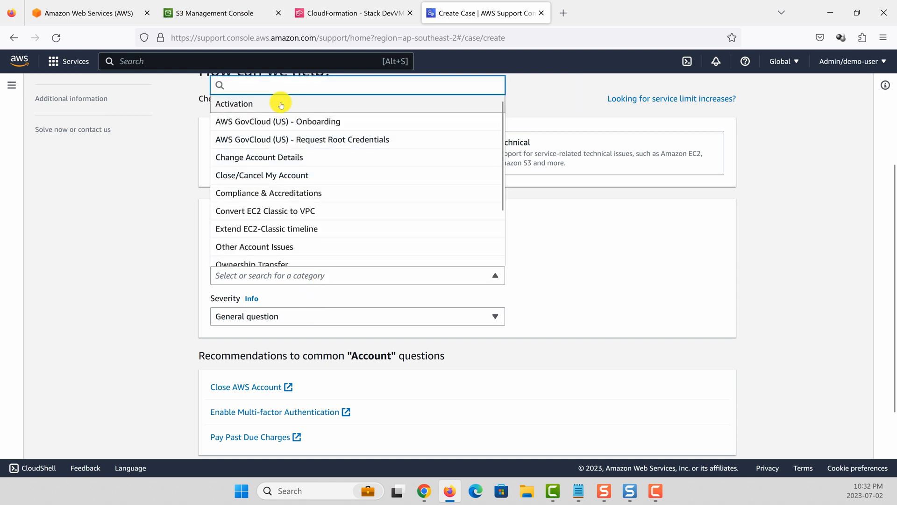
click(234, 103)
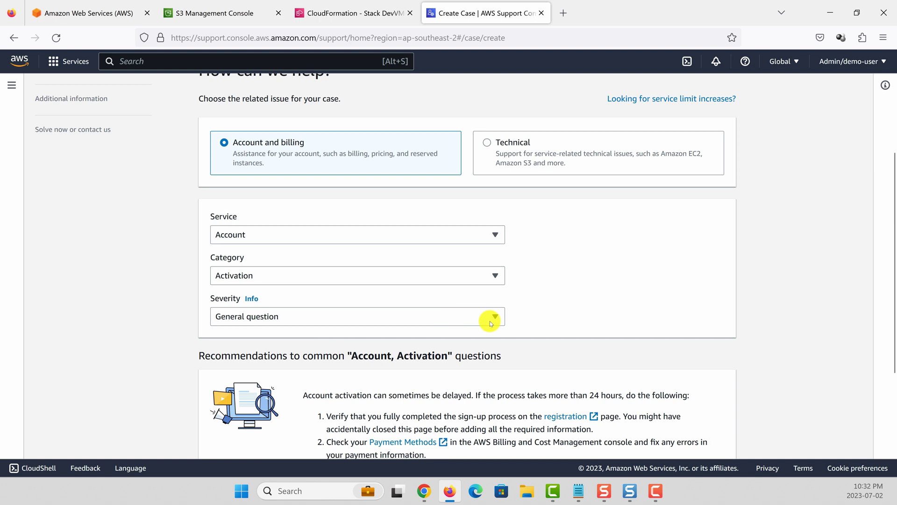
scroll(down, 3)
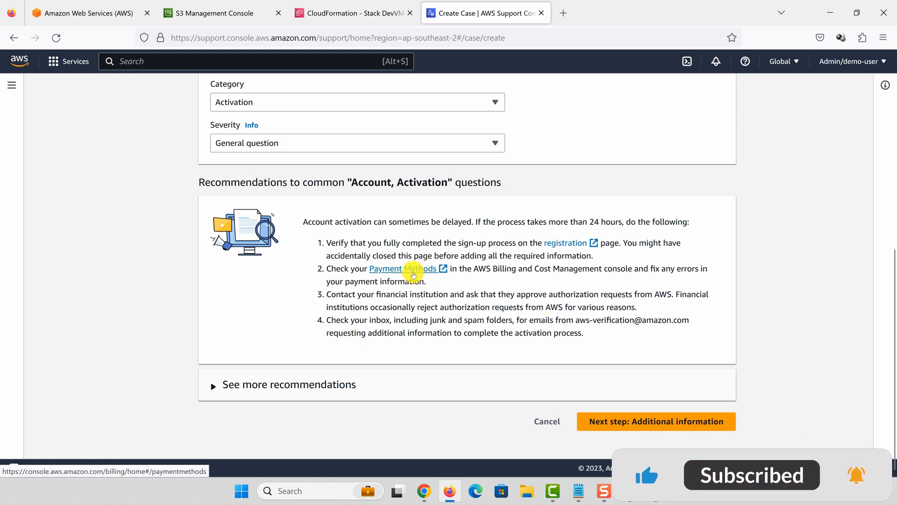
mouse_move(544, 291)
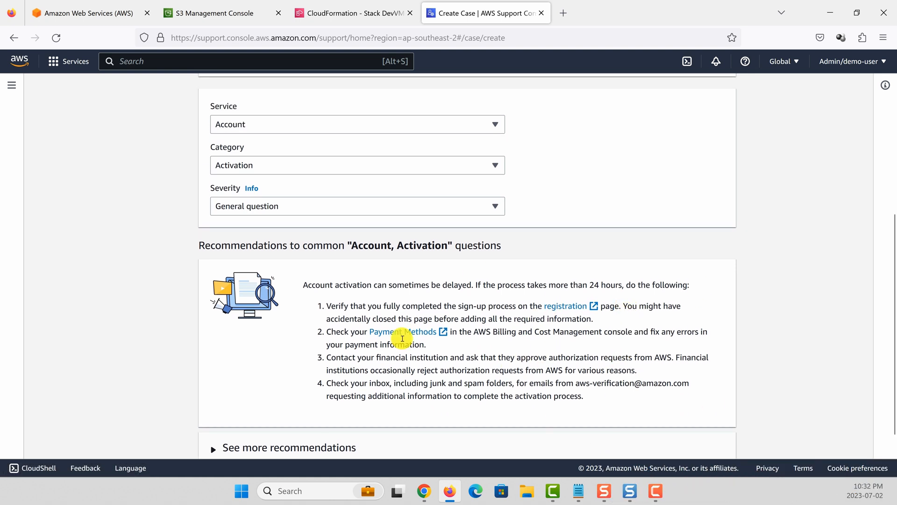
scroll(down, 3)
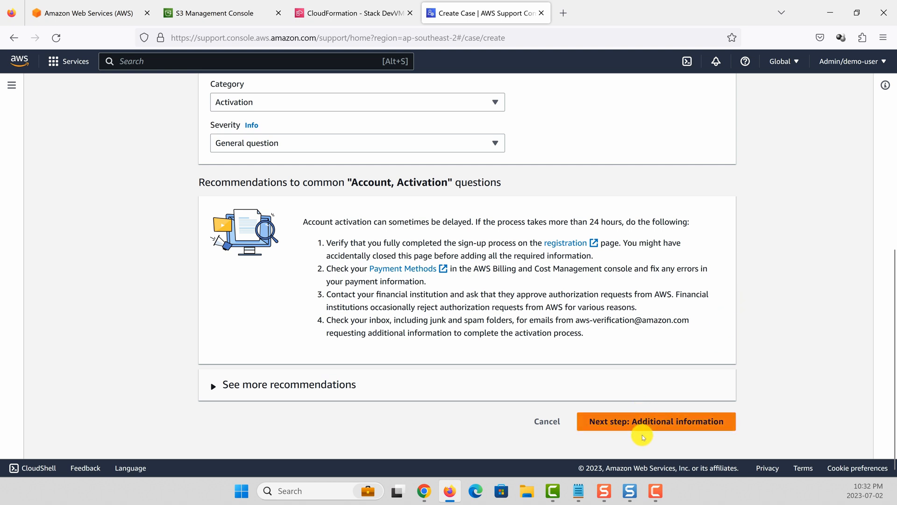
Enter a subject saying new EC2 instances can't start in the account and activation is needed.
click(657, 421)
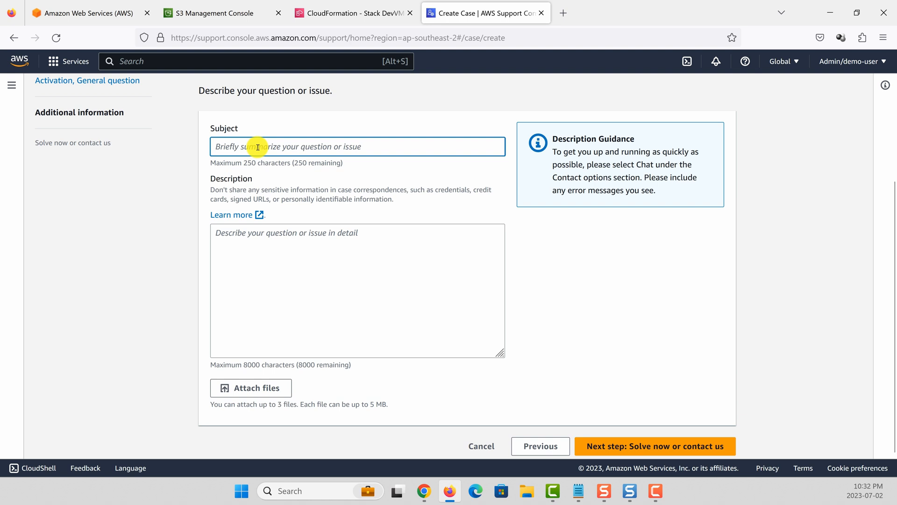
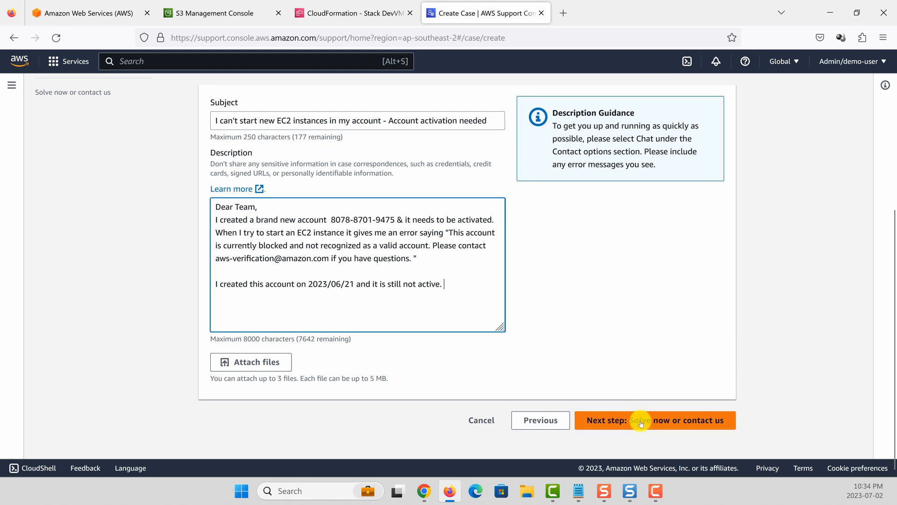
Choose Chat as the contact method under Contact us and submit the support case.
click(643, 421)
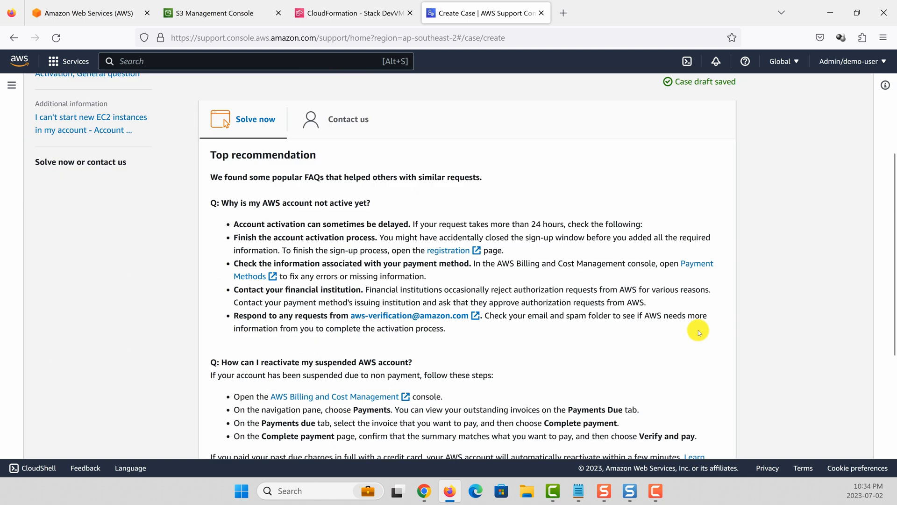
click(348, 120)
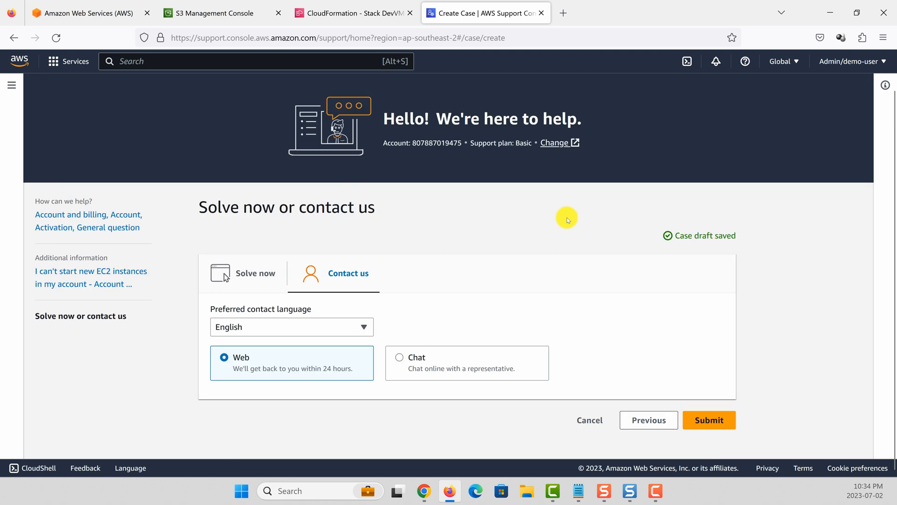
mouse_move(423, 416)
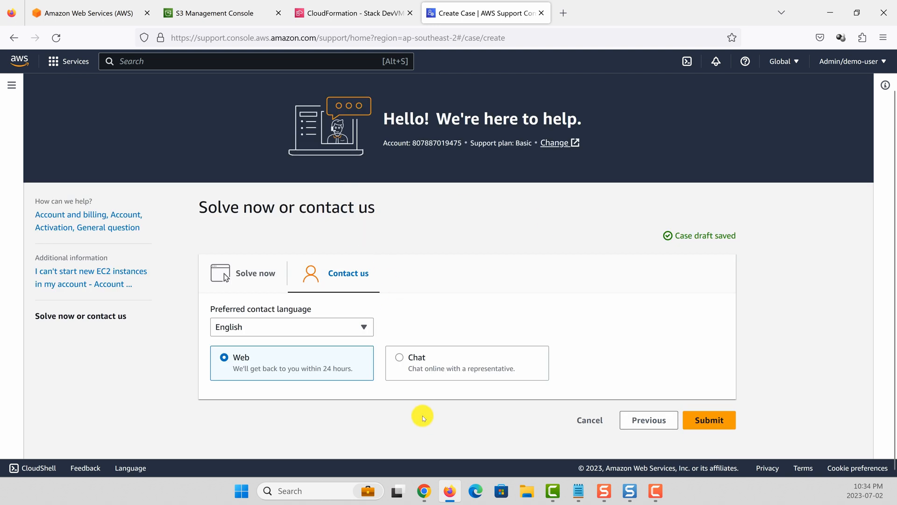
click(399, 357)
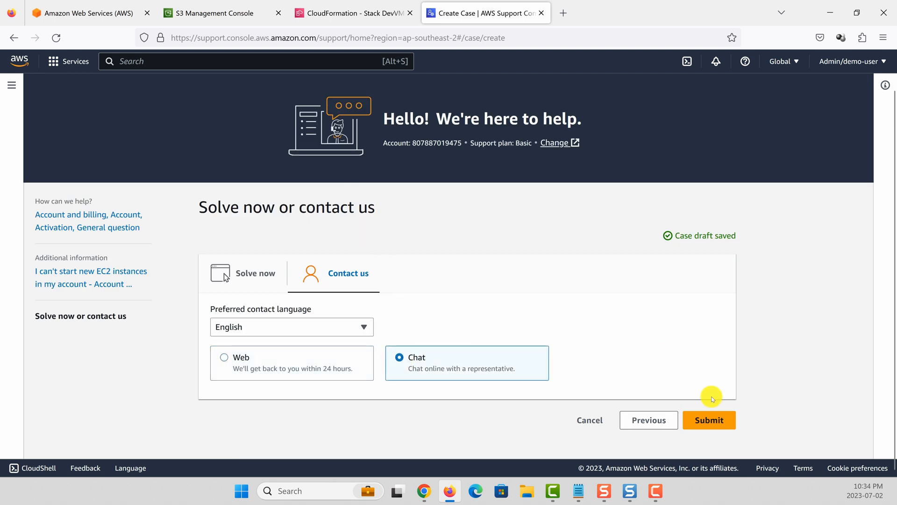
click(710, 419)
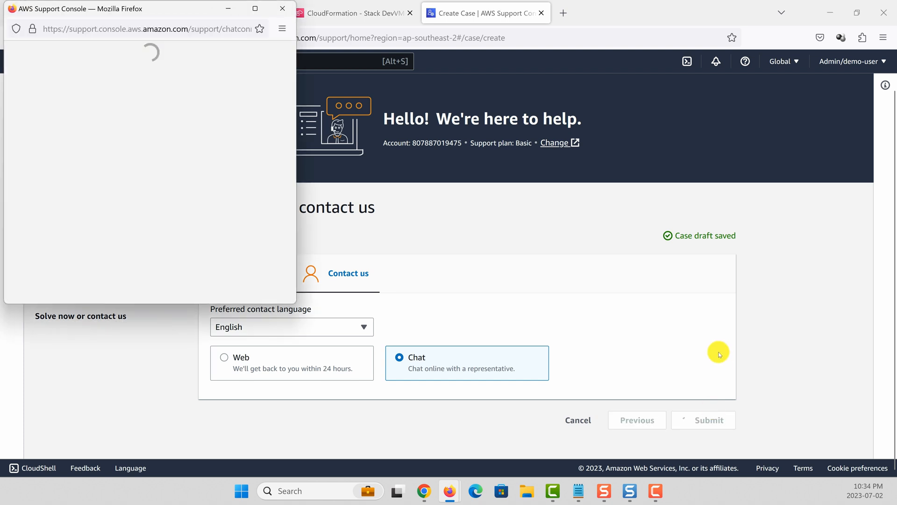
Confirm the submission and wait in the Live Chat window for a support associate.
click(703, 420)
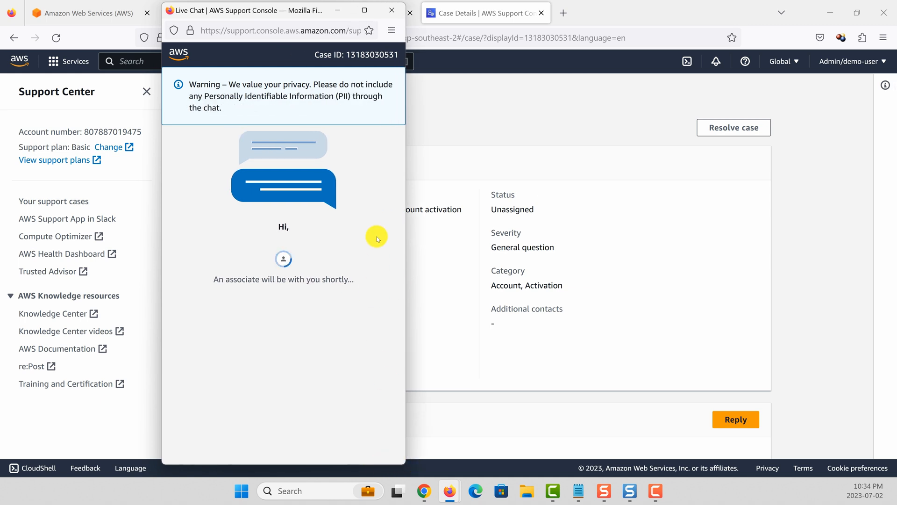
mouse_move(359, 237)
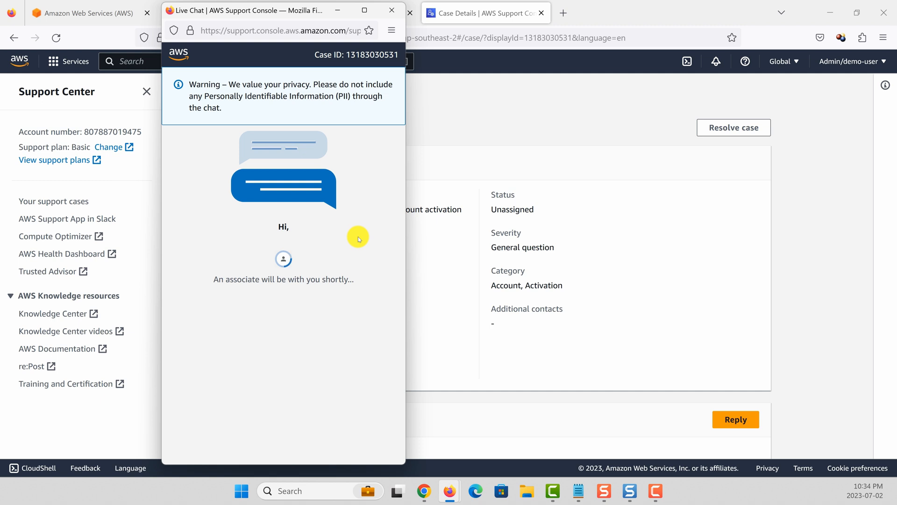
mouse_move(337, 191)
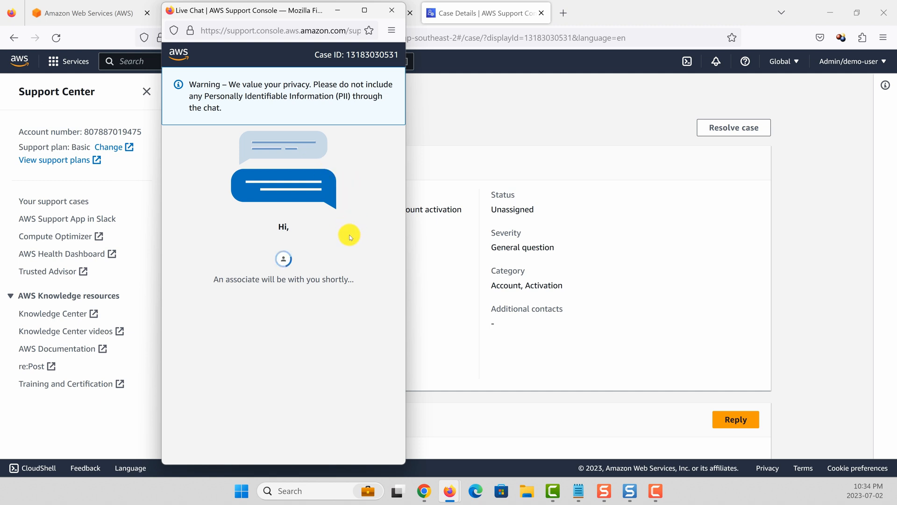
mouse_move(357, 217)
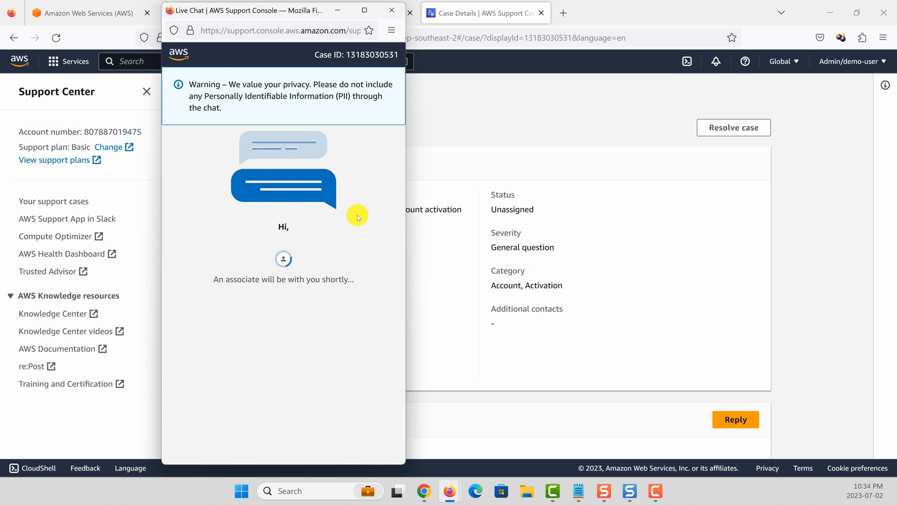
mouse_move(407, 263)
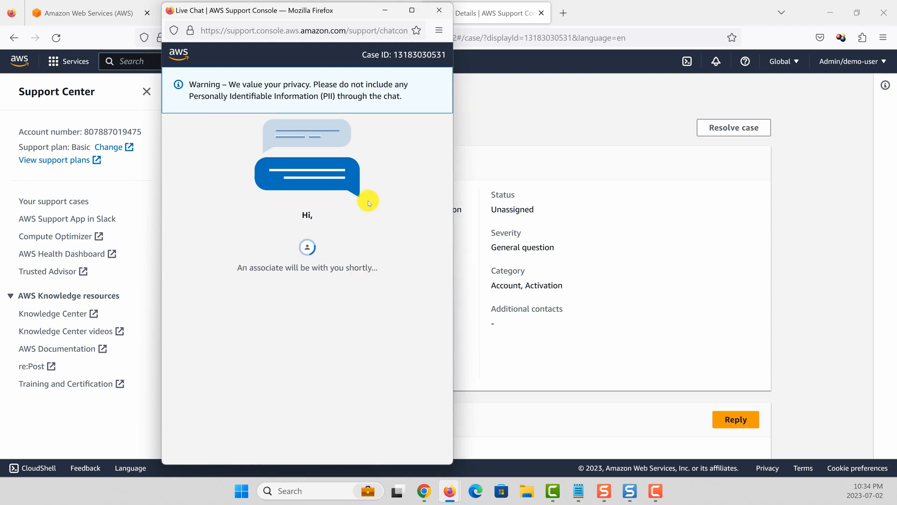
mouse_move(355, 201)
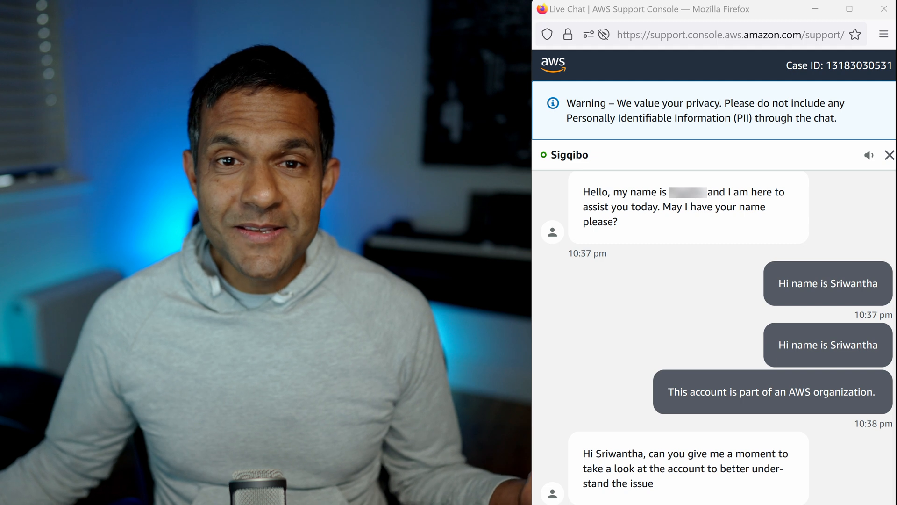
Scroll down through the live chat transcript with the support associate.
scroll(down, 3)
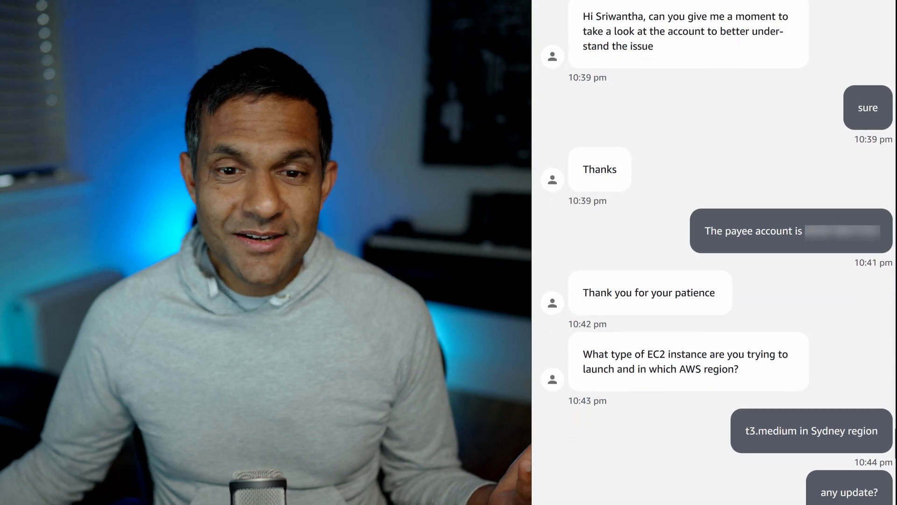
scroll(down, 3)
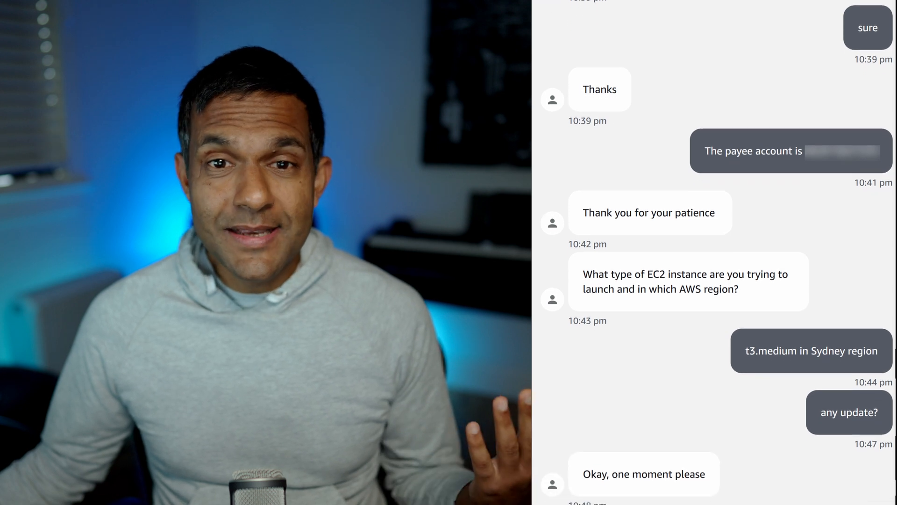
scroll(down, 3)
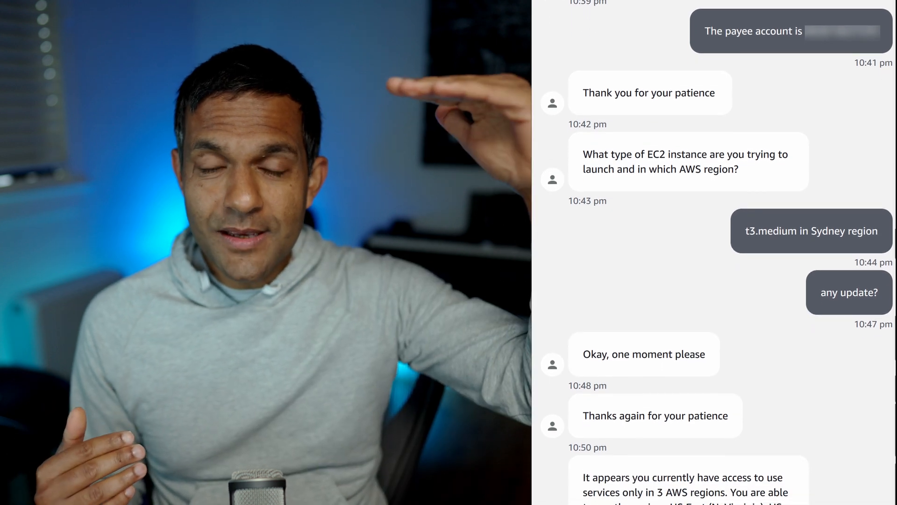
scroll(down, 3)
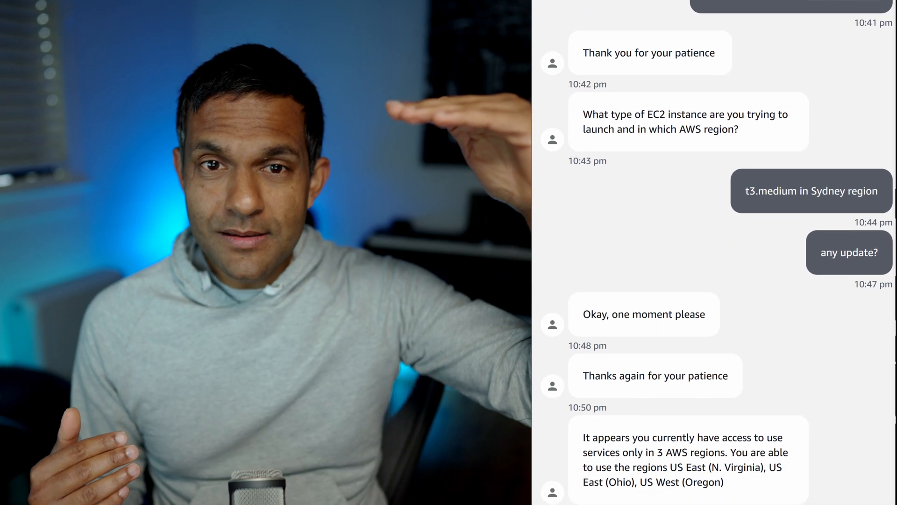
scroll(down, 3)
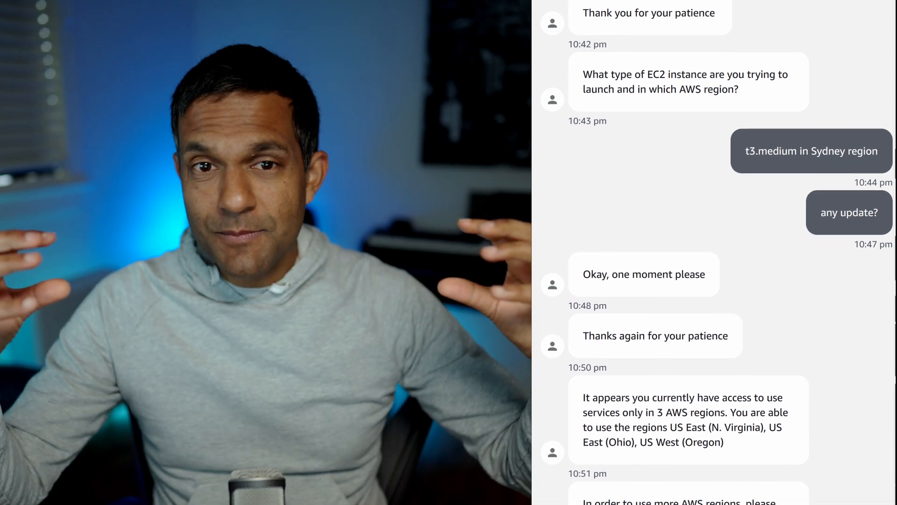
scroll(down, 3)
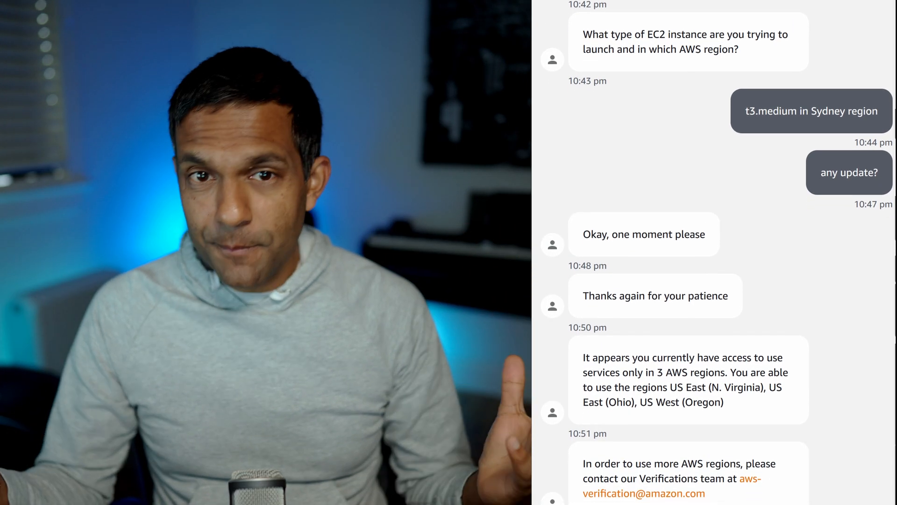
scroll(down, 3)
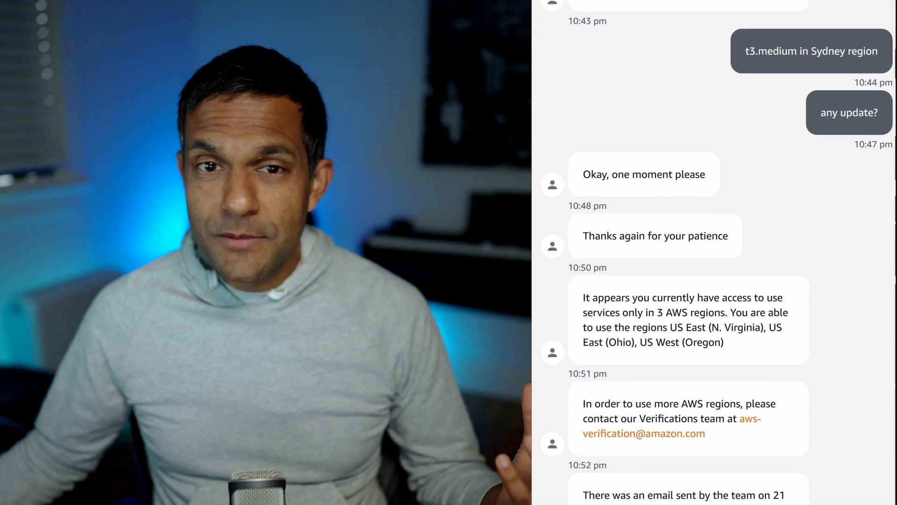
scroll(down, 3)
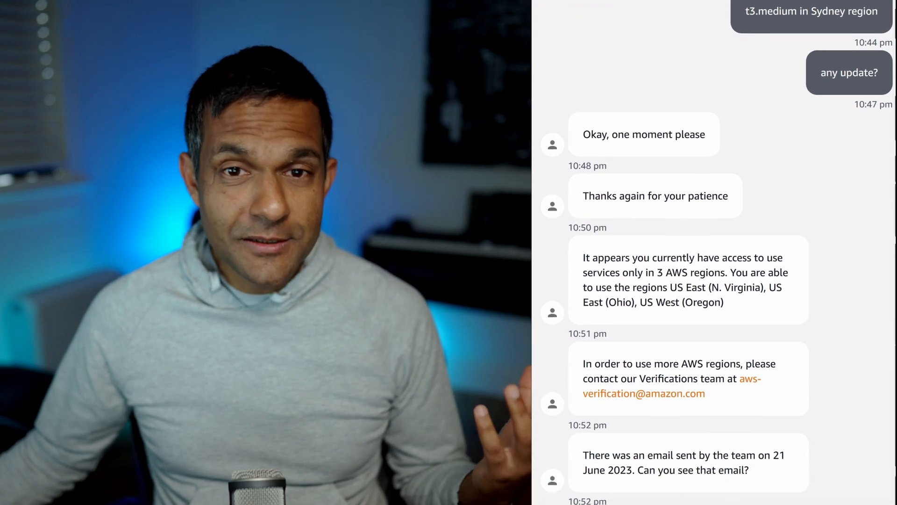
scroll(down, 3)
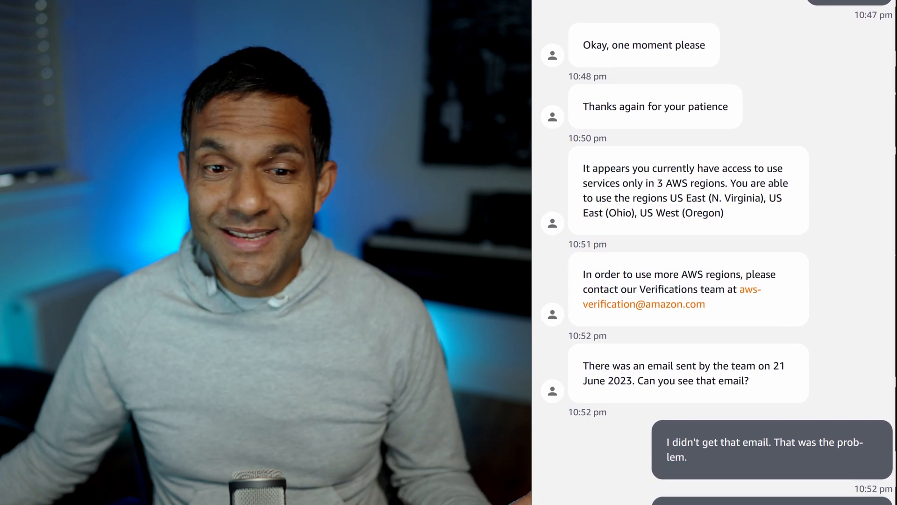
scroll(down, 3)
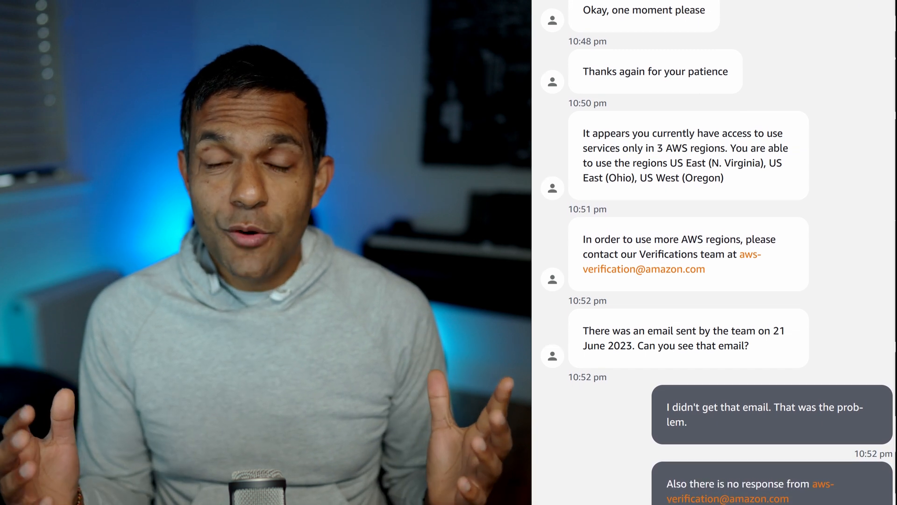
scroll(down, 3)
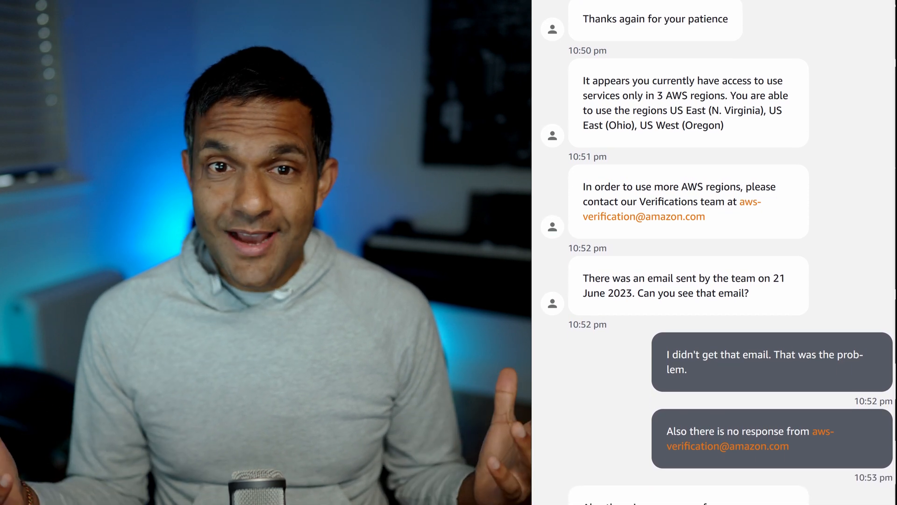
scroll(down, 3)
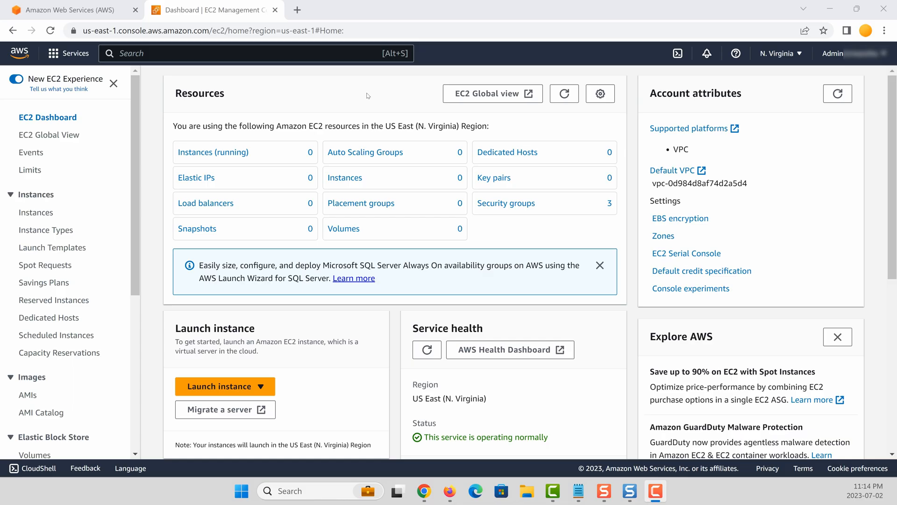
mouse_move(364, 97)
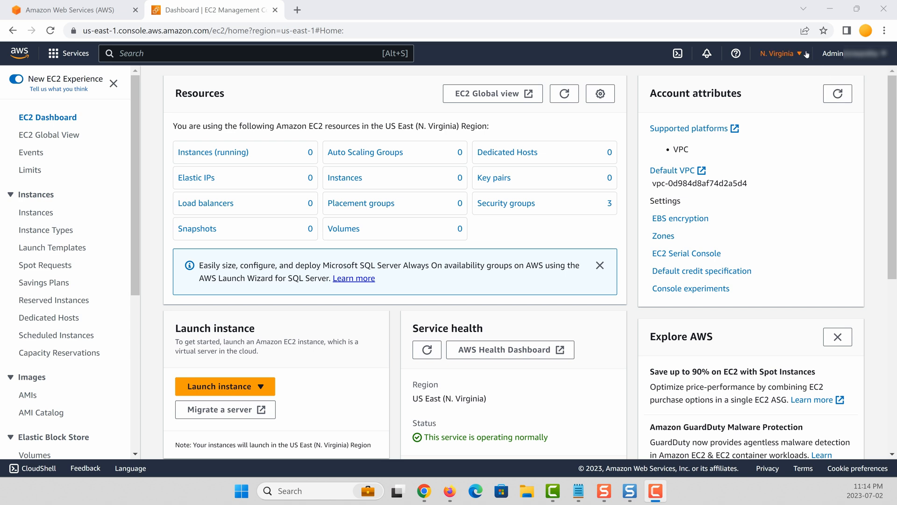
Confirm the N. Virginia region and view the running instances from the Resources panel.
click(780, 53)
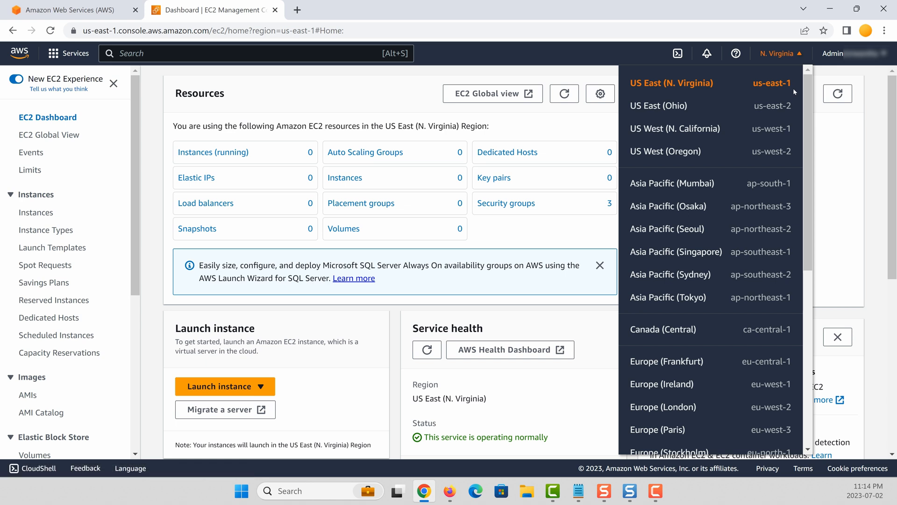
mouse_move(848, 75)
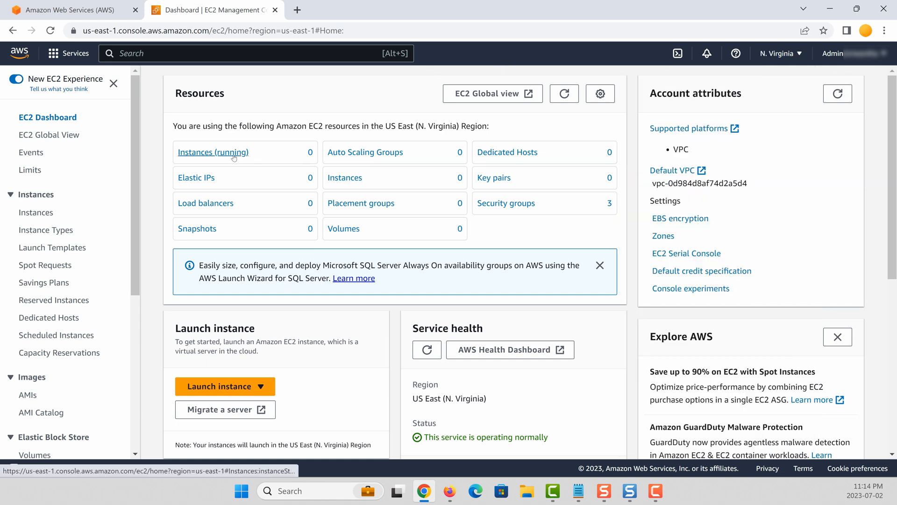
click(213, 151)
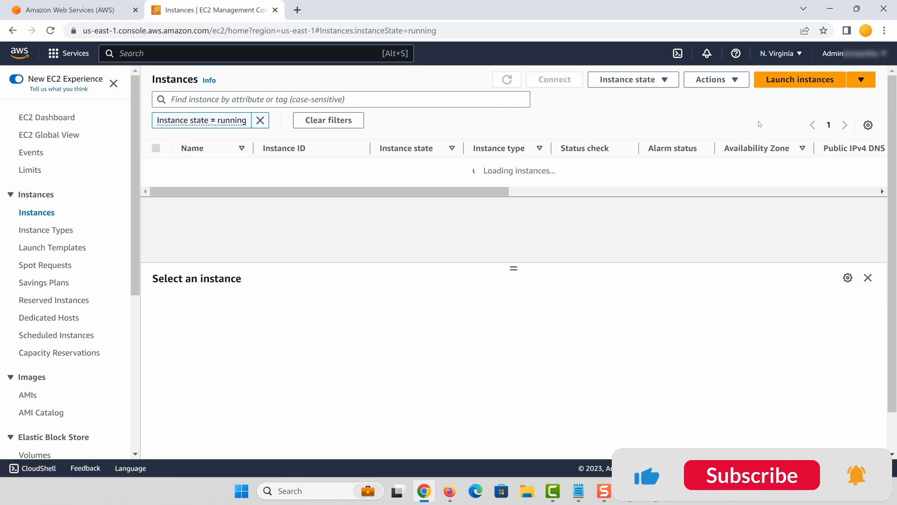
Name the instance Test, choose the Windows Server 2022 image and the t2.medium instance type.
click(800, 79)
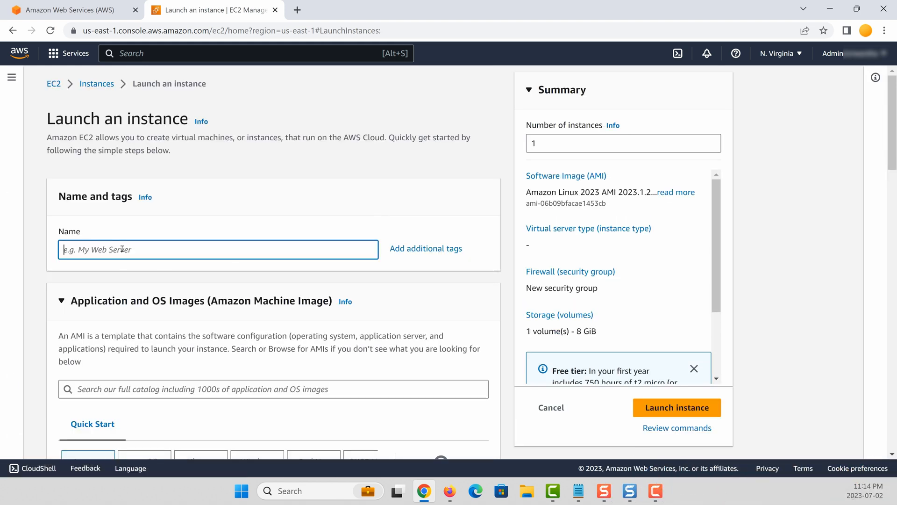
text(Test)
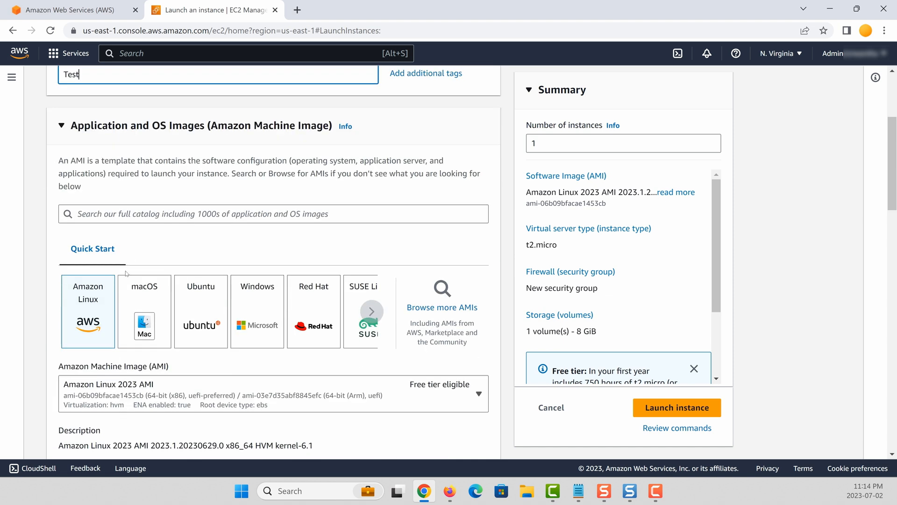
click(257, 312)
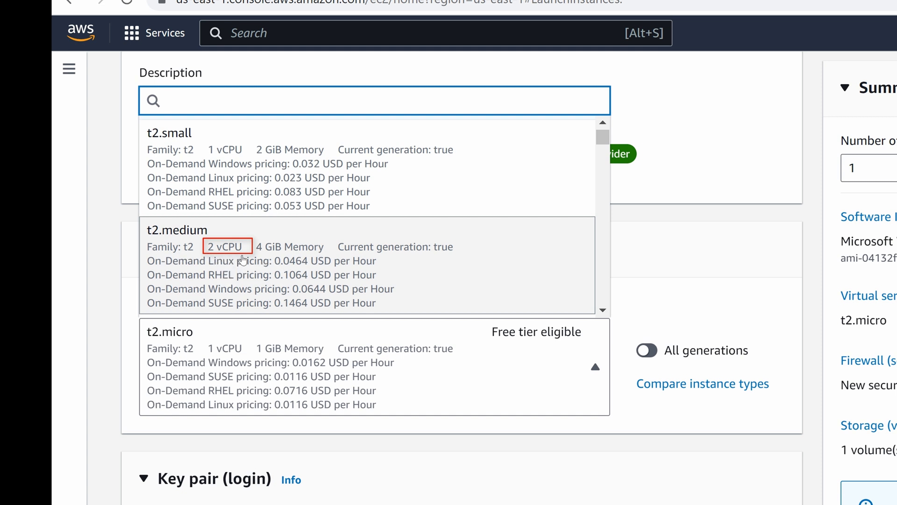
mouse_move(241, 258)
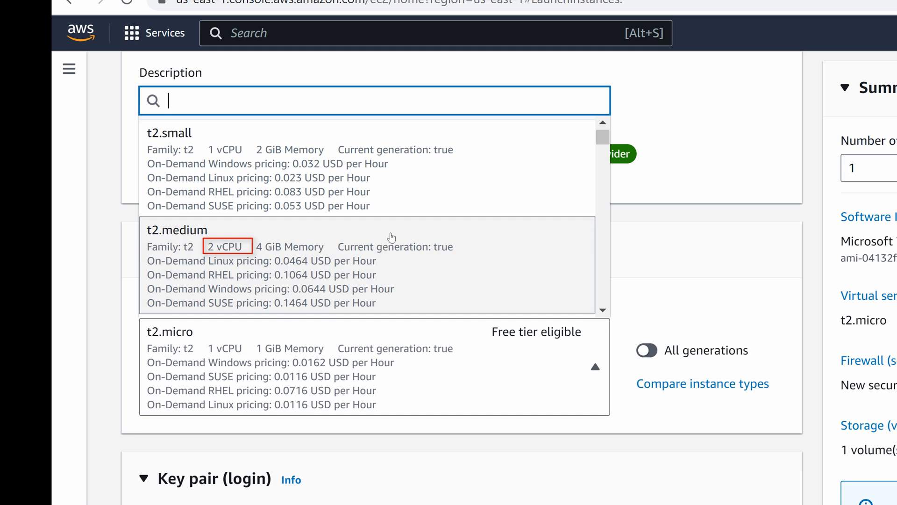
mouse_move(320, 306)
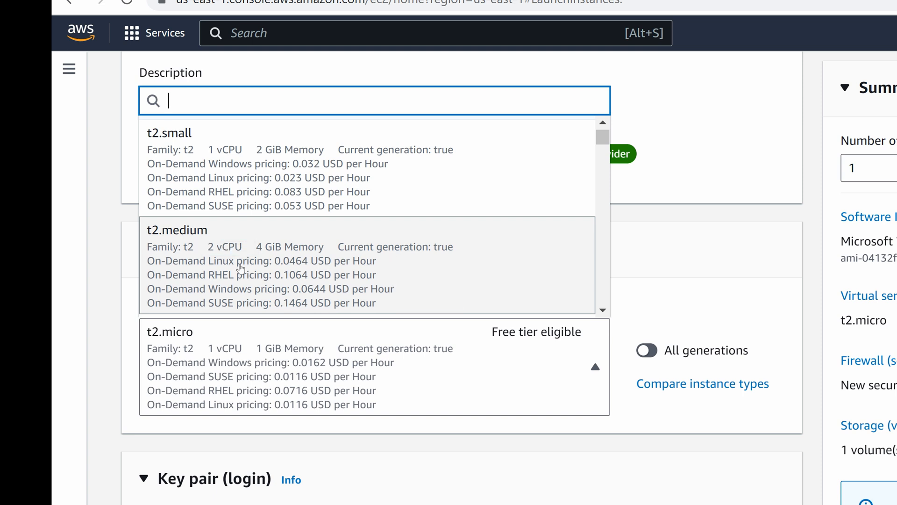
scroll(down, 3)
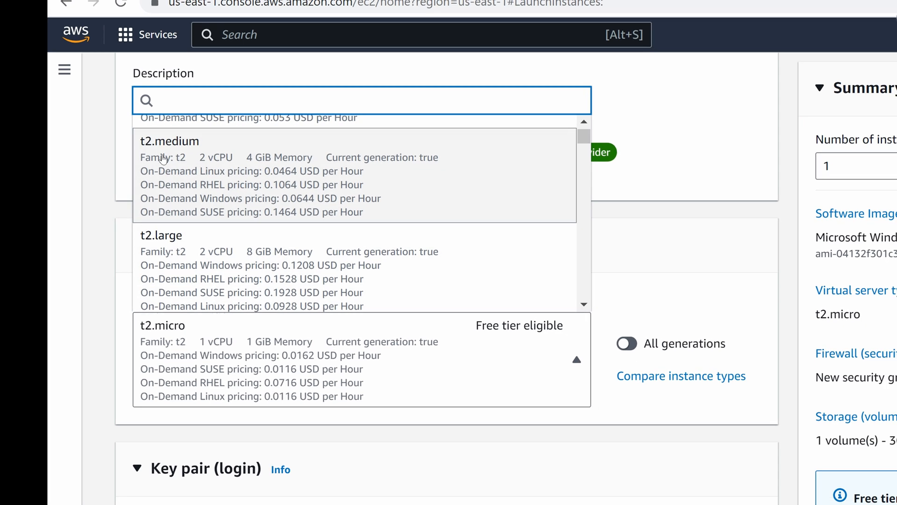
click(170, 141)
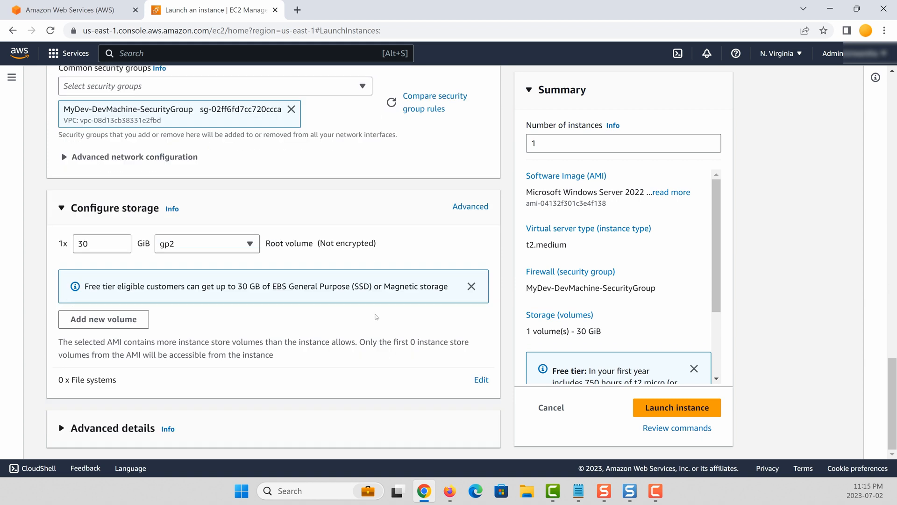
Launch the t2.medium instance and hit the 'Instance launch failed' vCPU limit of 1 error.
click(677, 408)
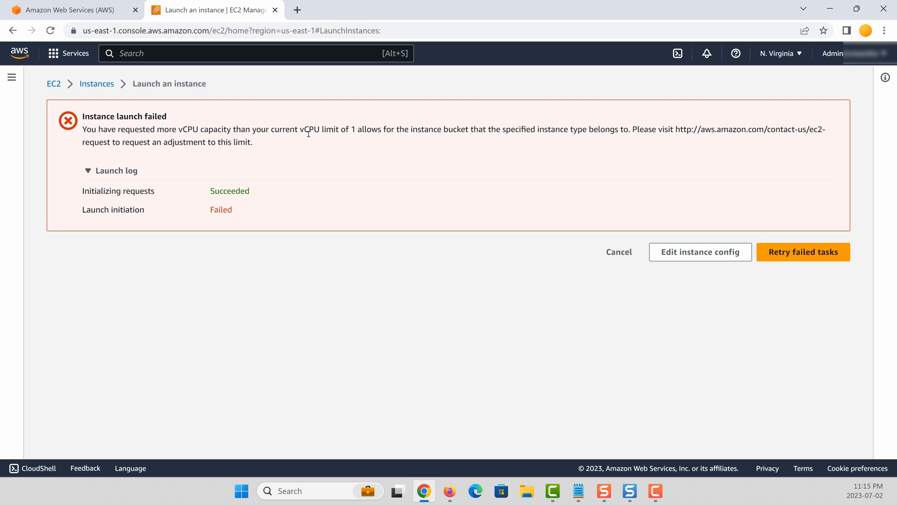
mouse_move(360, 129)
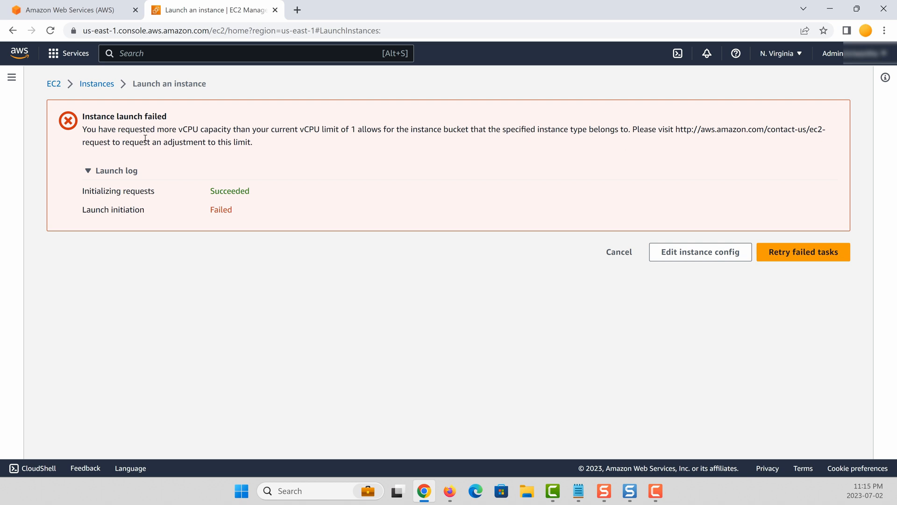
mouse_move(731, 135)
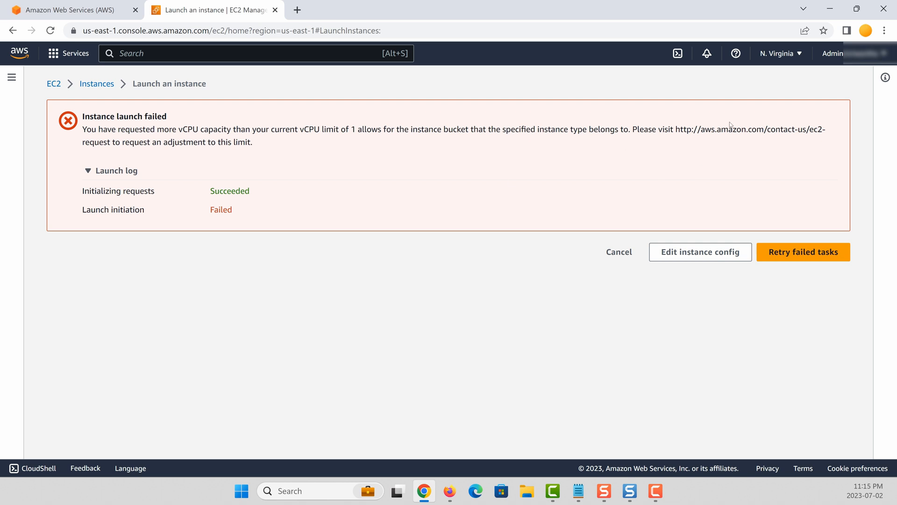
mouse_move(514, 122)
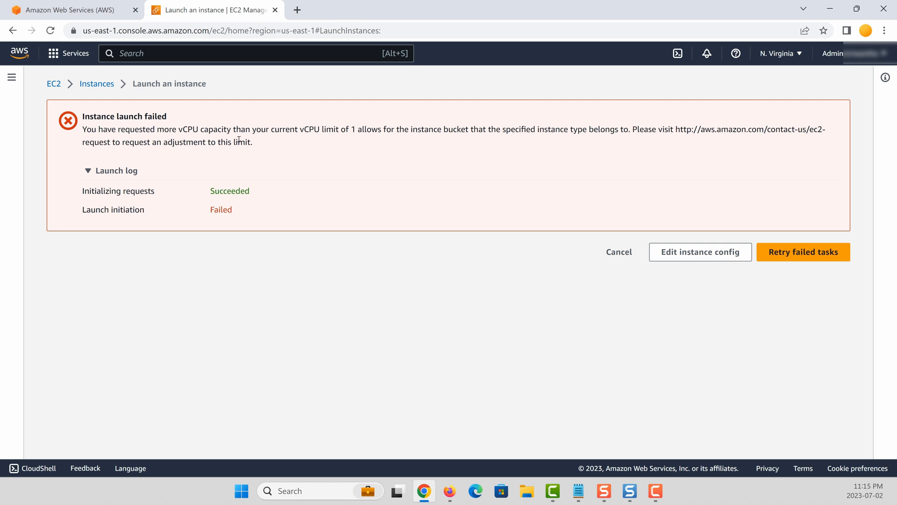
mouse_move(286, 132)
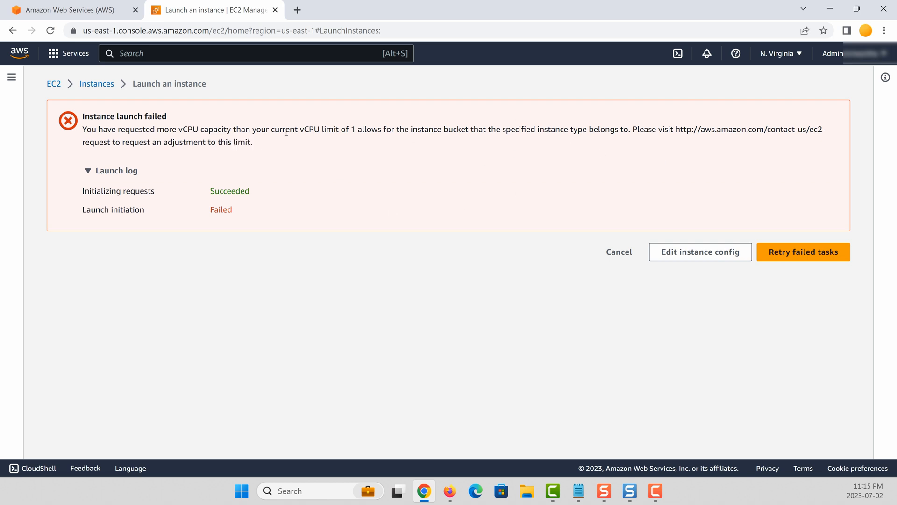
mouse_move(442, 138)
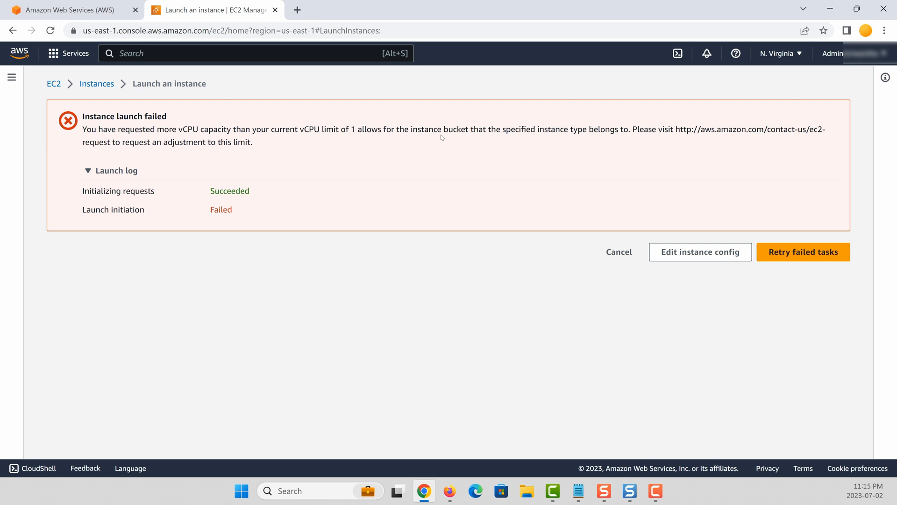
click(804, 253)
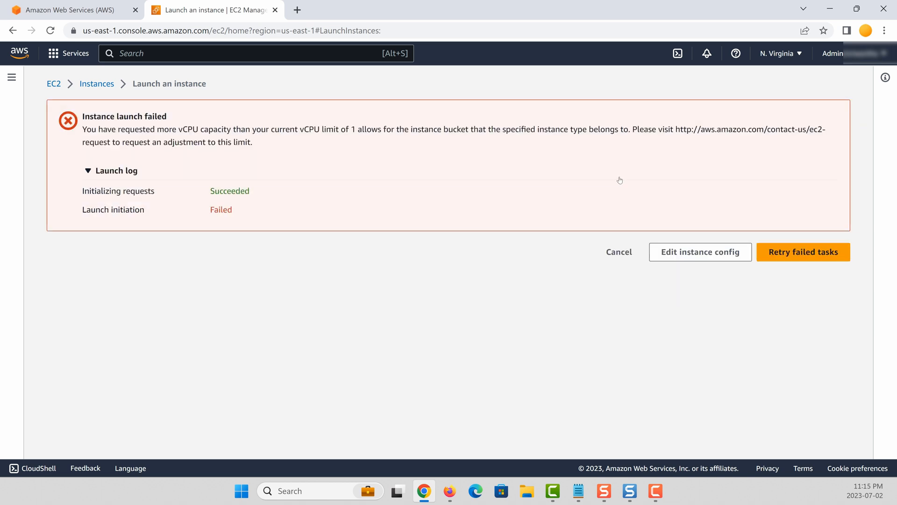
Return to editing the configuration and change the instance type from t2.medium to t2.small.
click(700, 253)
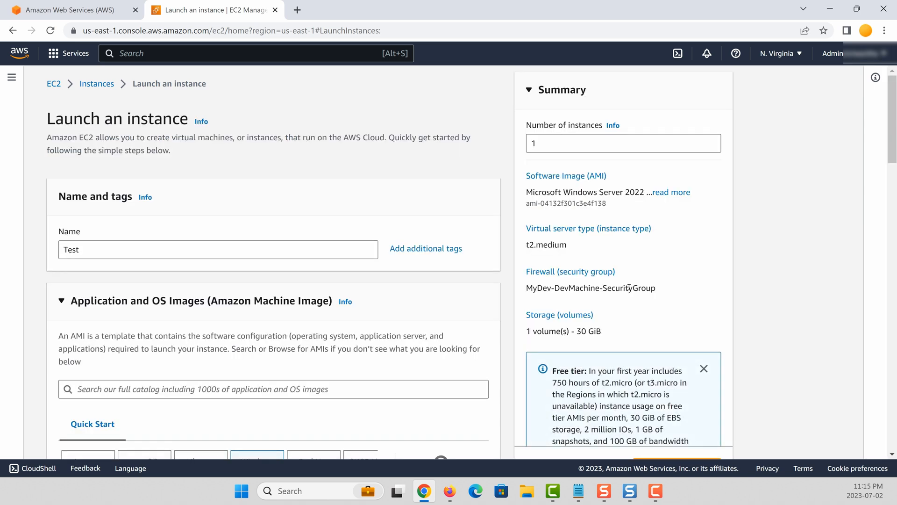
scroll(down, 3)
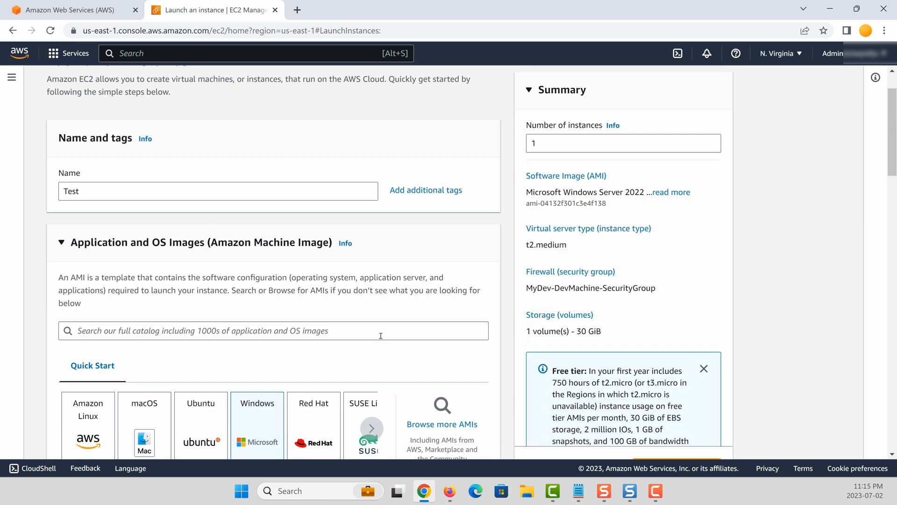
scroll(down, 3)
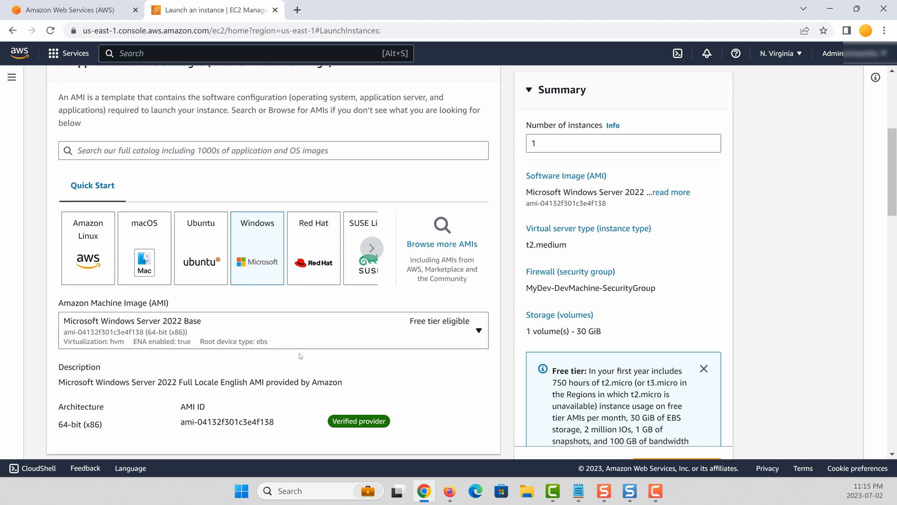
scroll(down, 3)
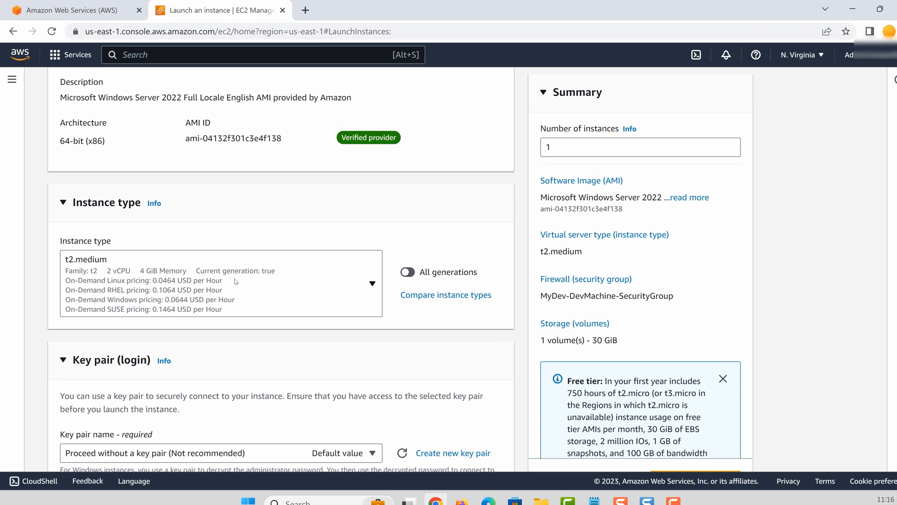
click(372, 283)
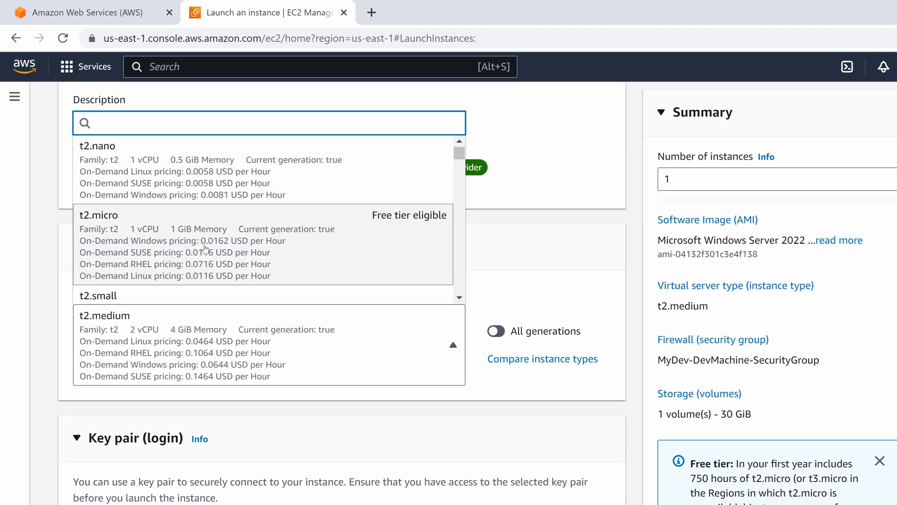
scroll(down, 3)
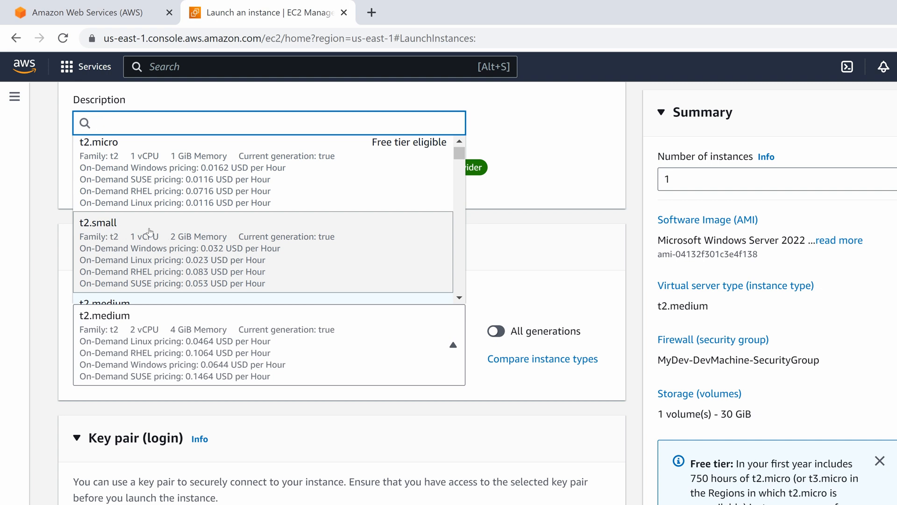
scroll(down, 3)
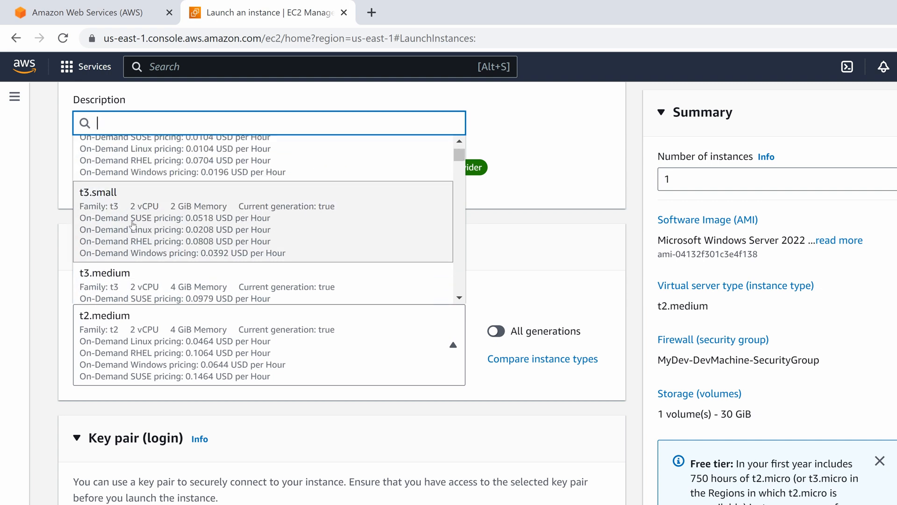
mouse_move(149, 215)
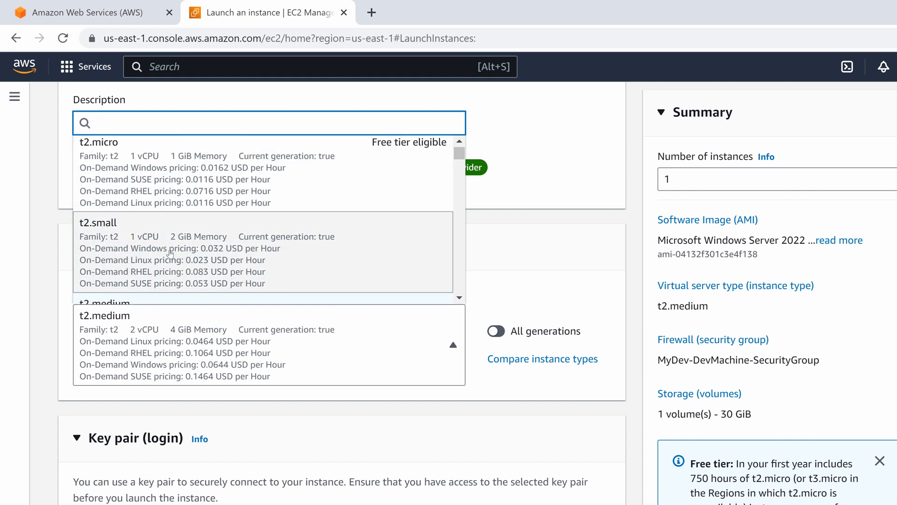
mouse_move(131, 239)
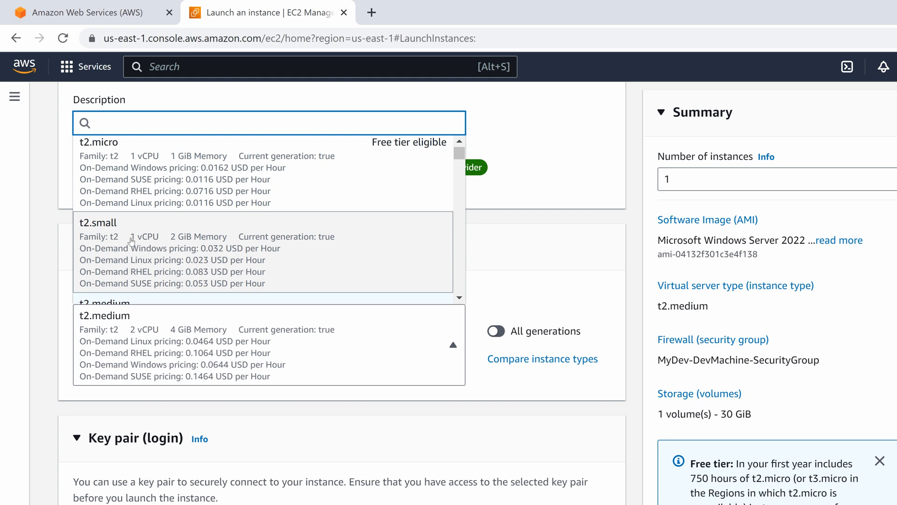
click(131, 240)
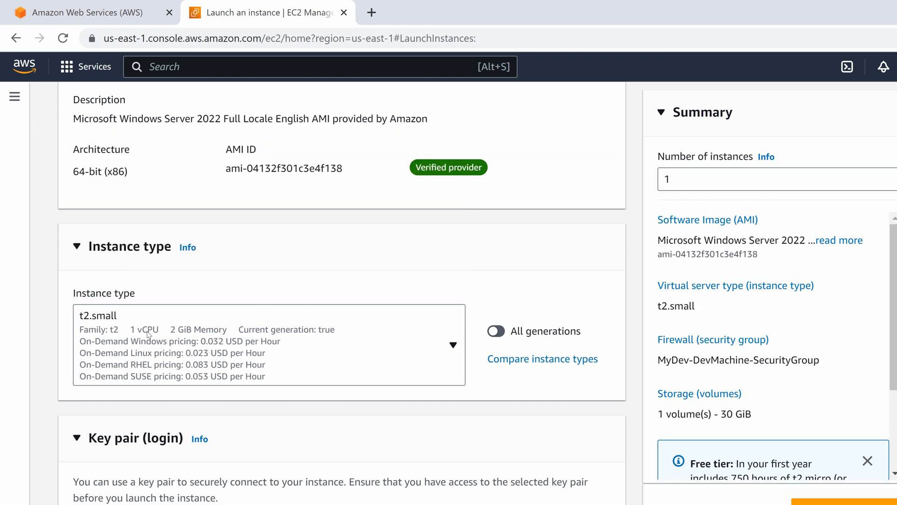
Launch the t2.small Windows instance and get the success confirmation with its instance ID.
scroll(down, 3)
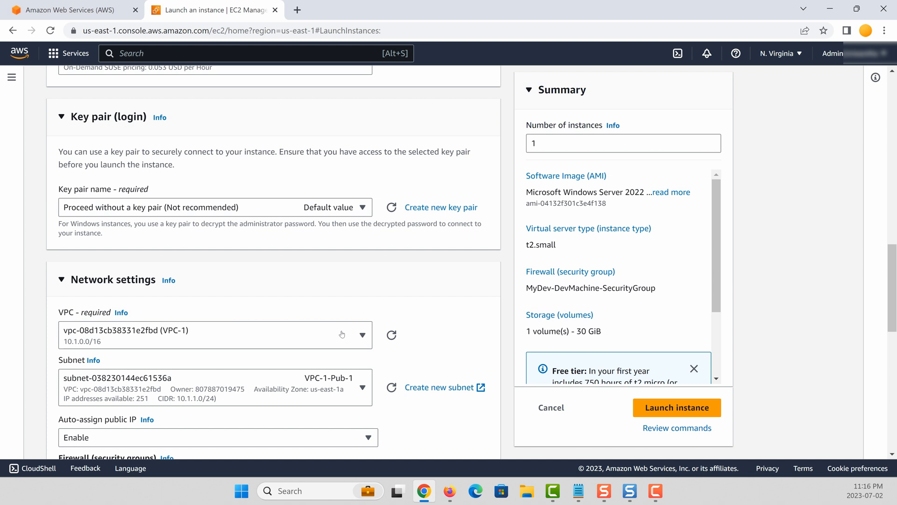
scroll(down, 3)
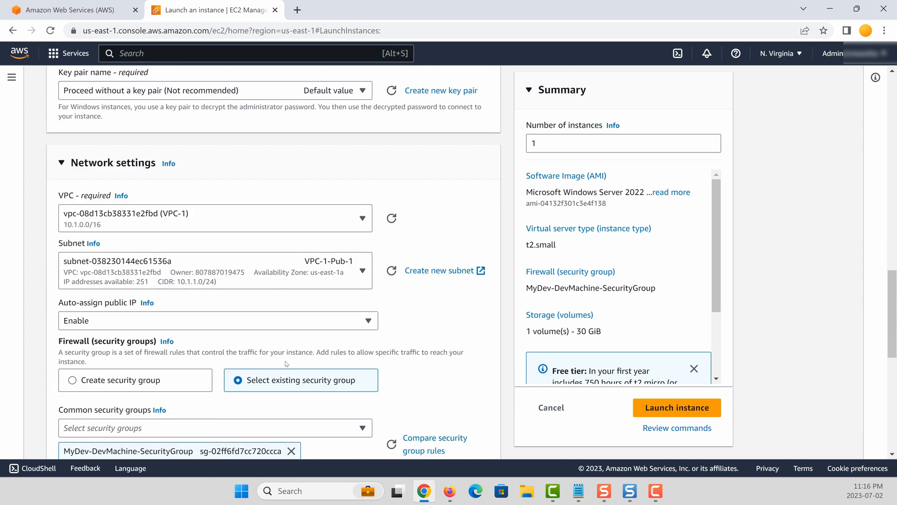
scroll(down, 3)
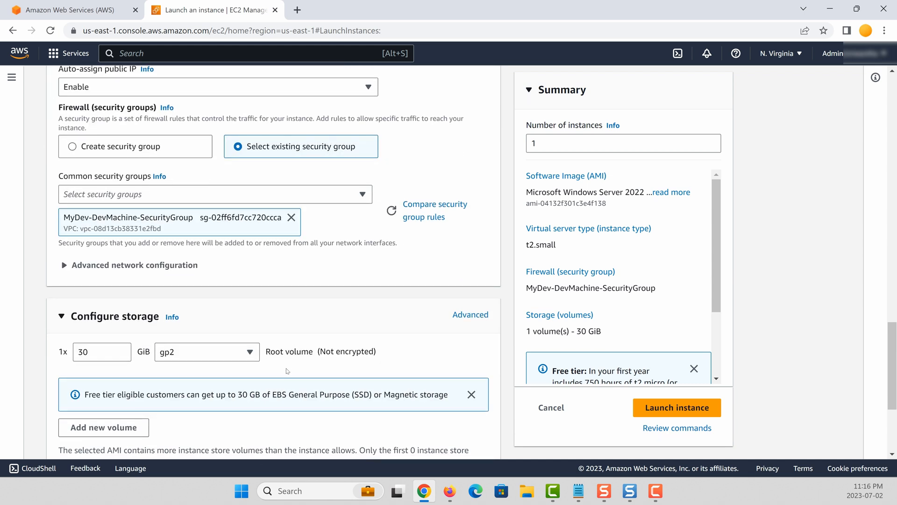
scroll(down, 3)
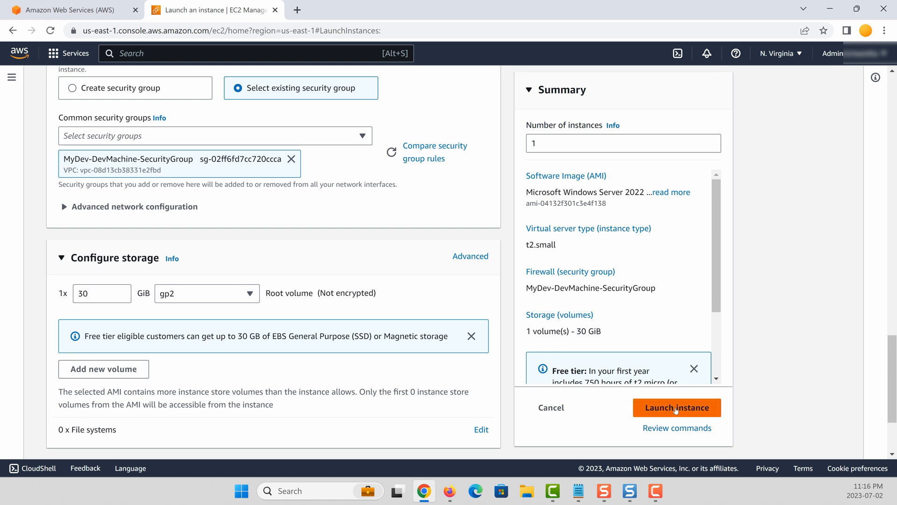
click(677, 408)
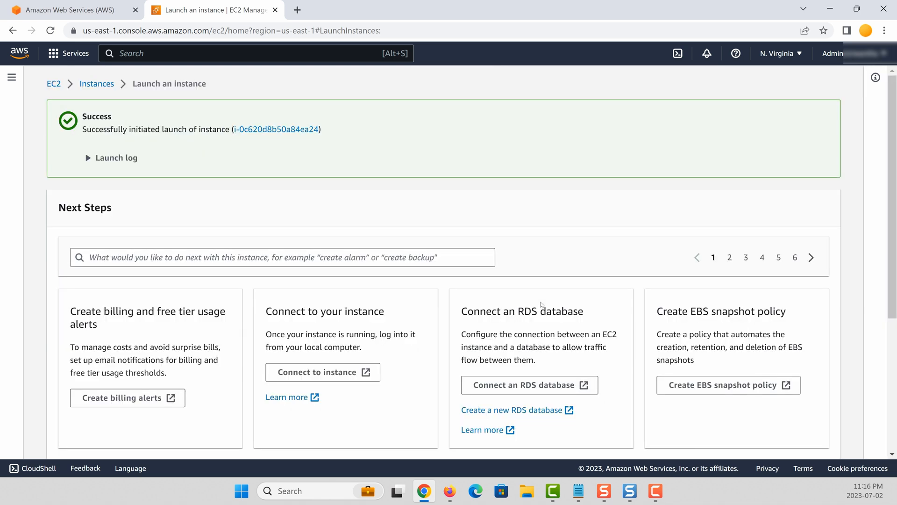